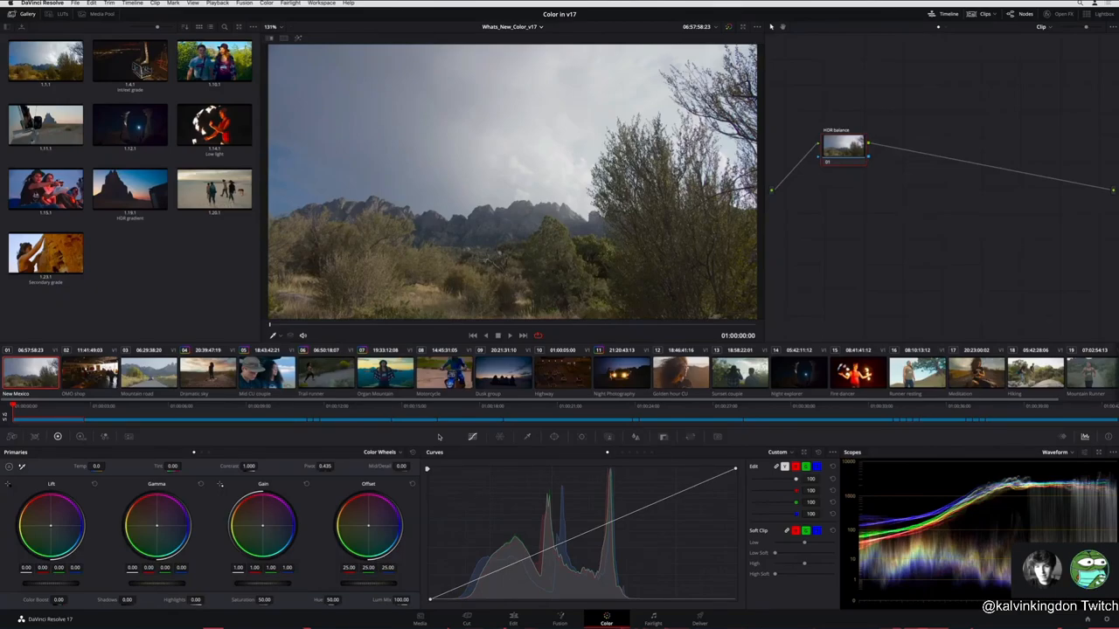
# - Show the HDR colour wheels, then warp the clip's colours on the Color Warper chroma-luma grid
pyautogui.click(75, 437)
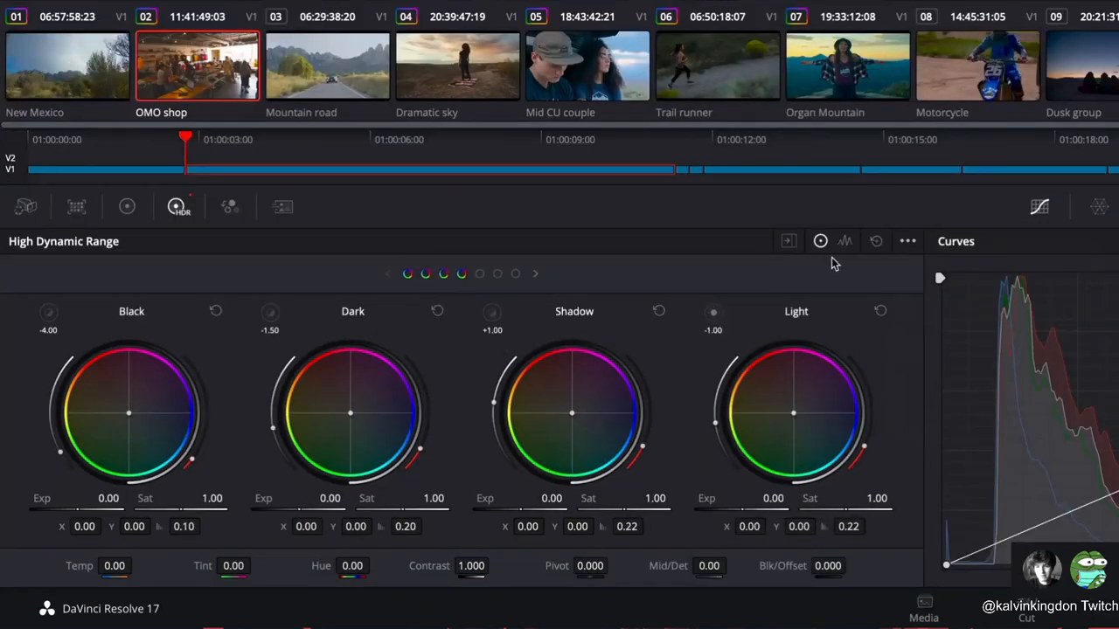
pyautogui.click(843, 242)
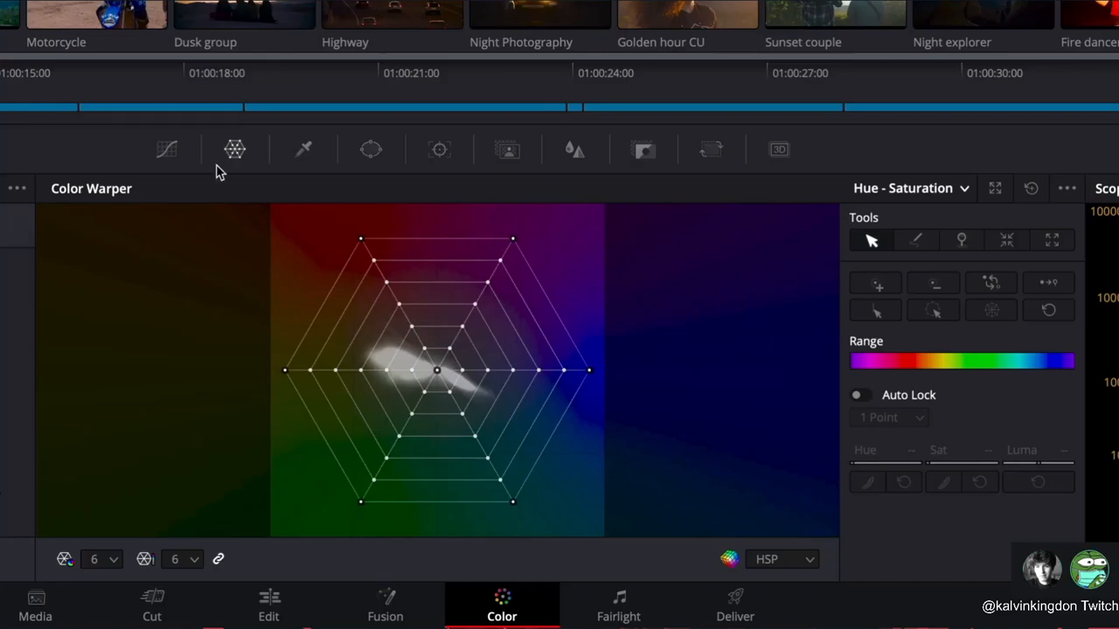
pyautogui.moveTo(994, 192)
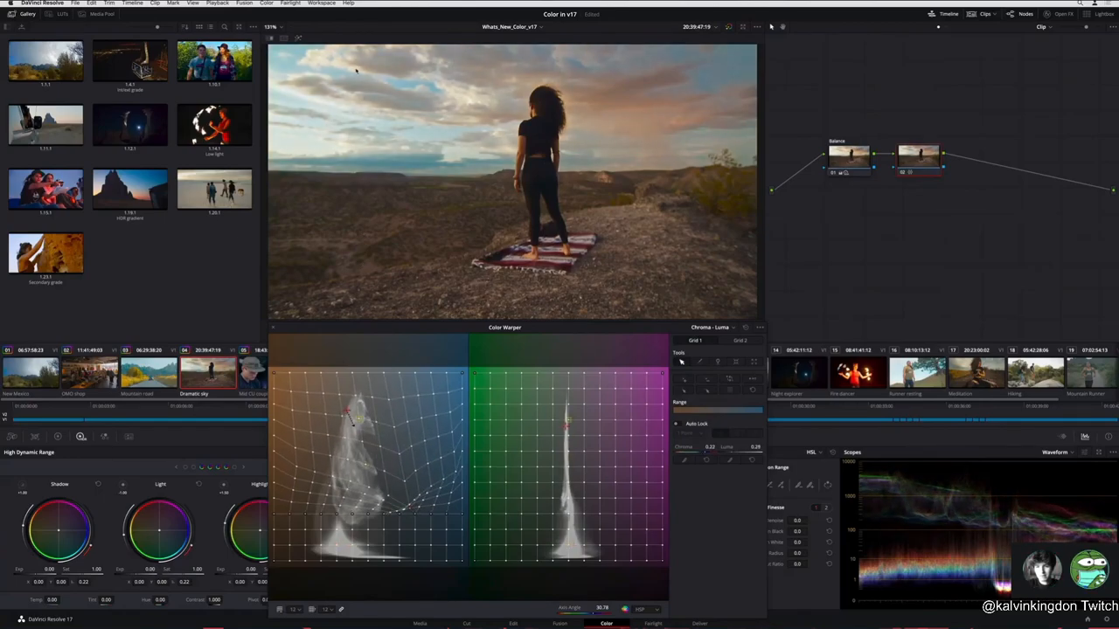
pyautogui.moveTo(359, 420); pyautogui.dragTo(336, 400)
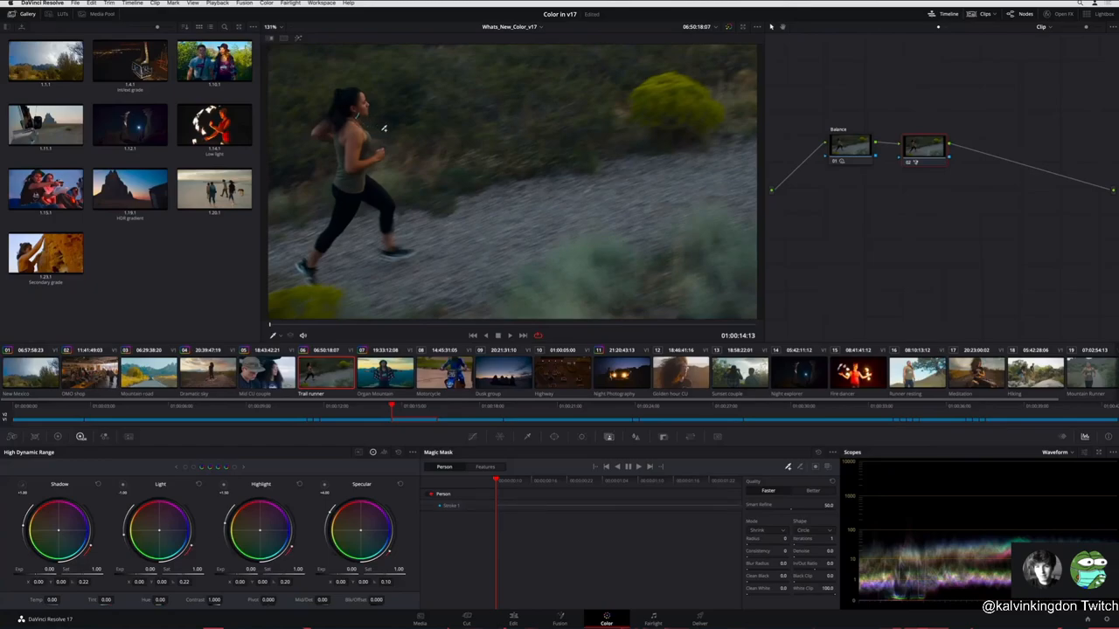
pyautogui.moveTo(386, 132)
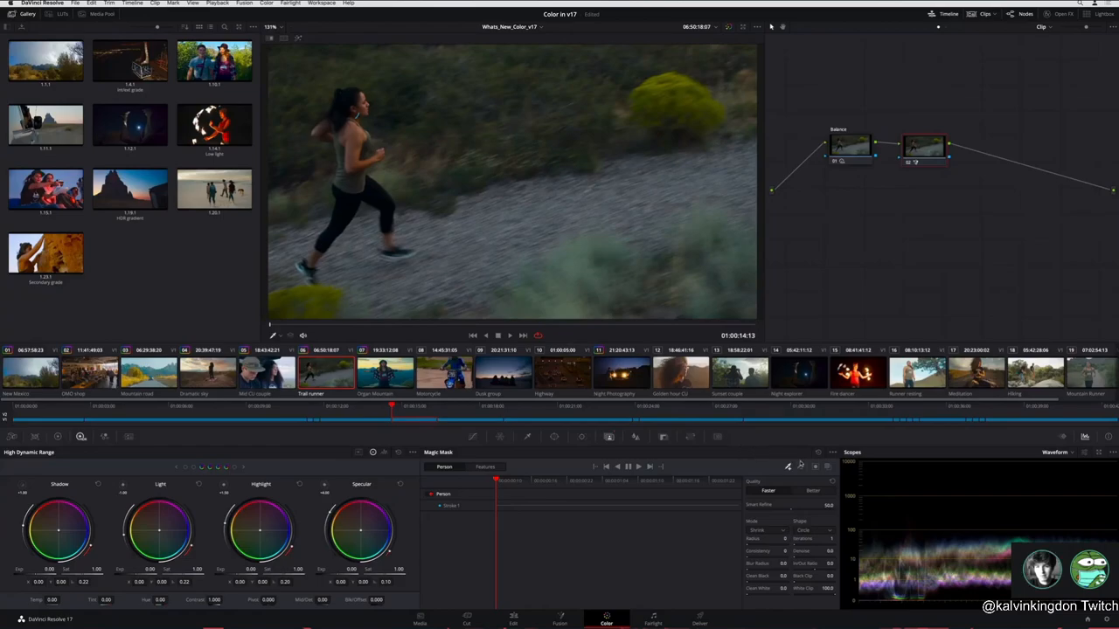
# - Show the Magic Mask palette for the Trail runner clip
pyautogui.click(827, 467)
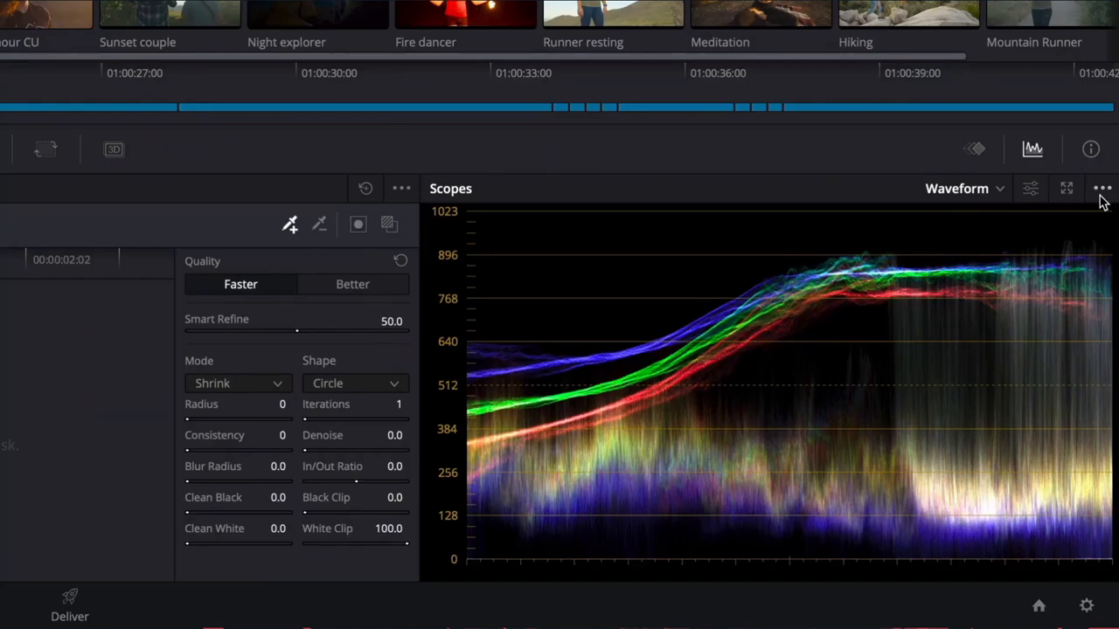
# - Set the waveform to HDR scale and pop the scopes out into a 3x3 nine-scope window
pyautogui.click(1098, 187)
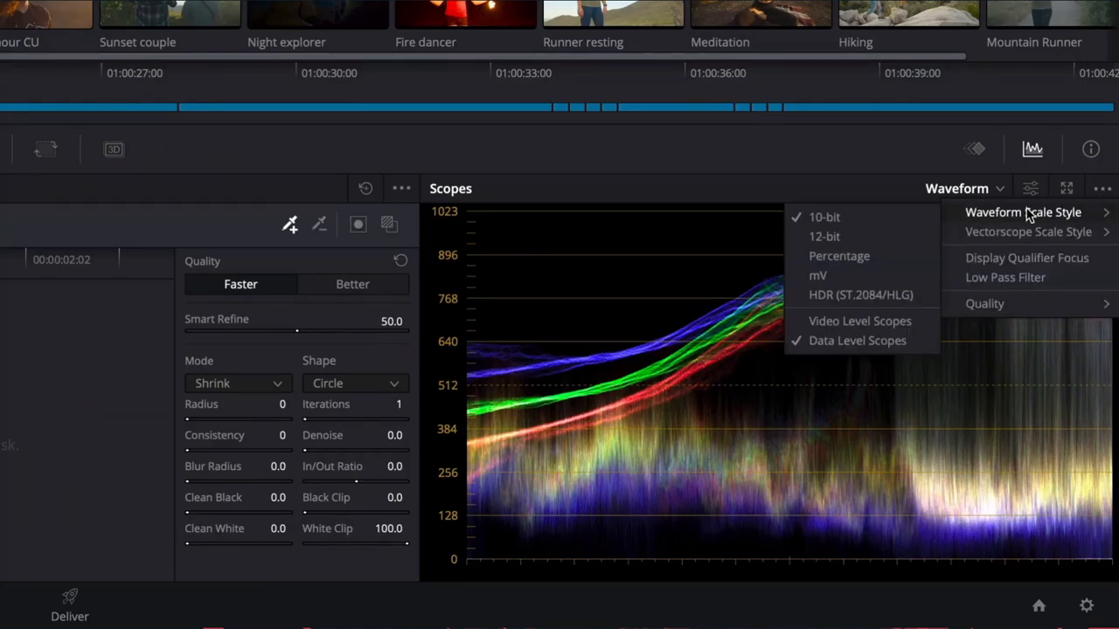
pyautogui.moveTo(905, 283)
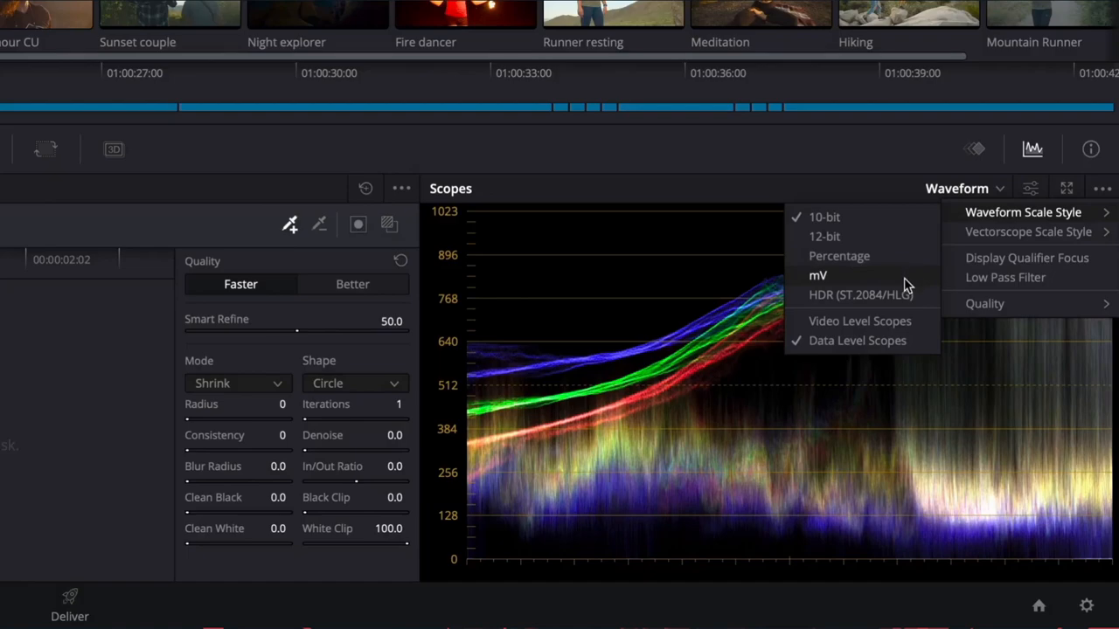
pyautogui.click(873, 294)
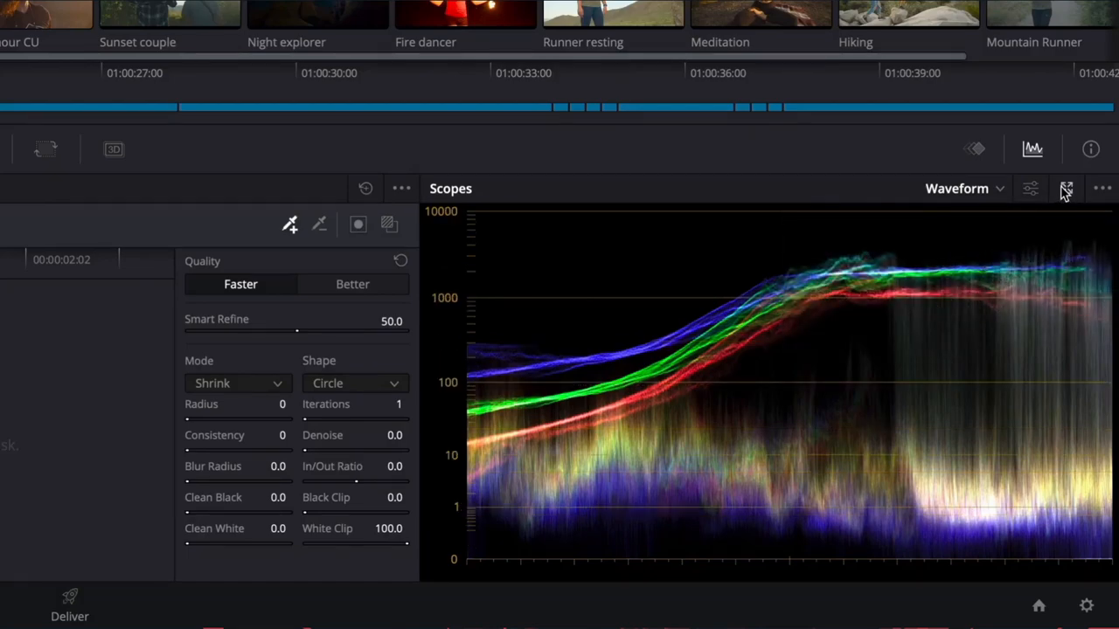
pyautogui.click(1063, 187)
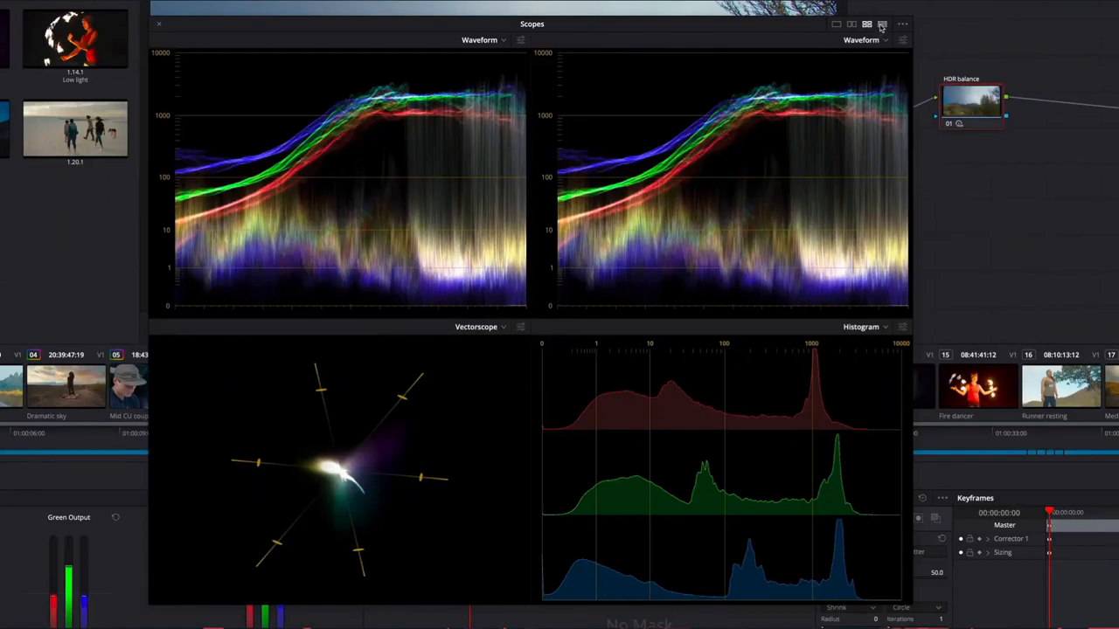
pyautogui.click(885, 24)
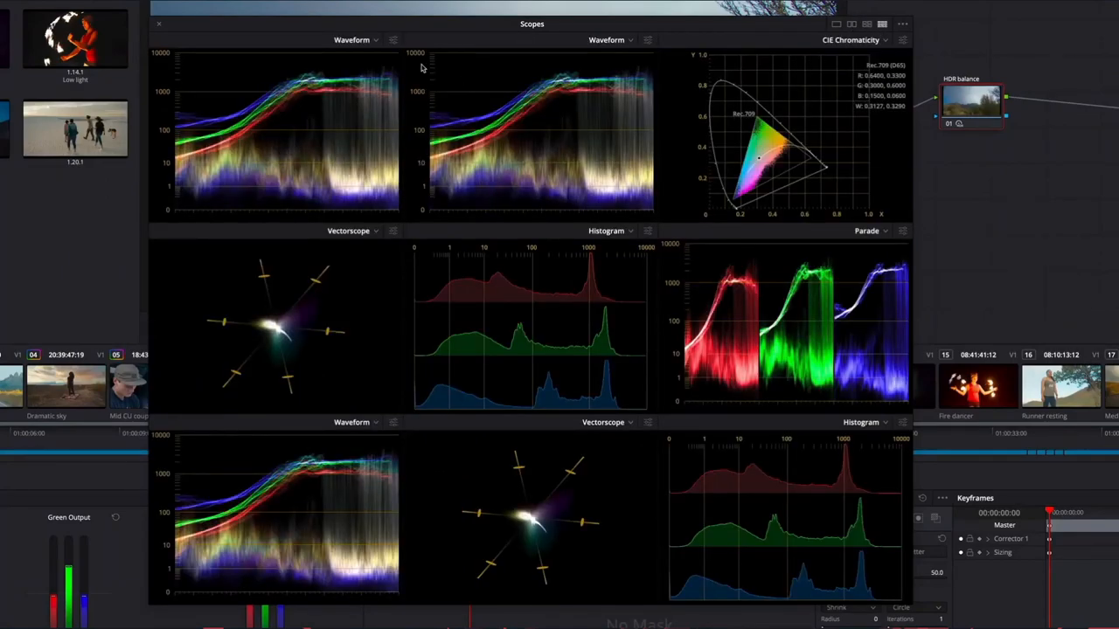
pyautogui.click(392, 39)
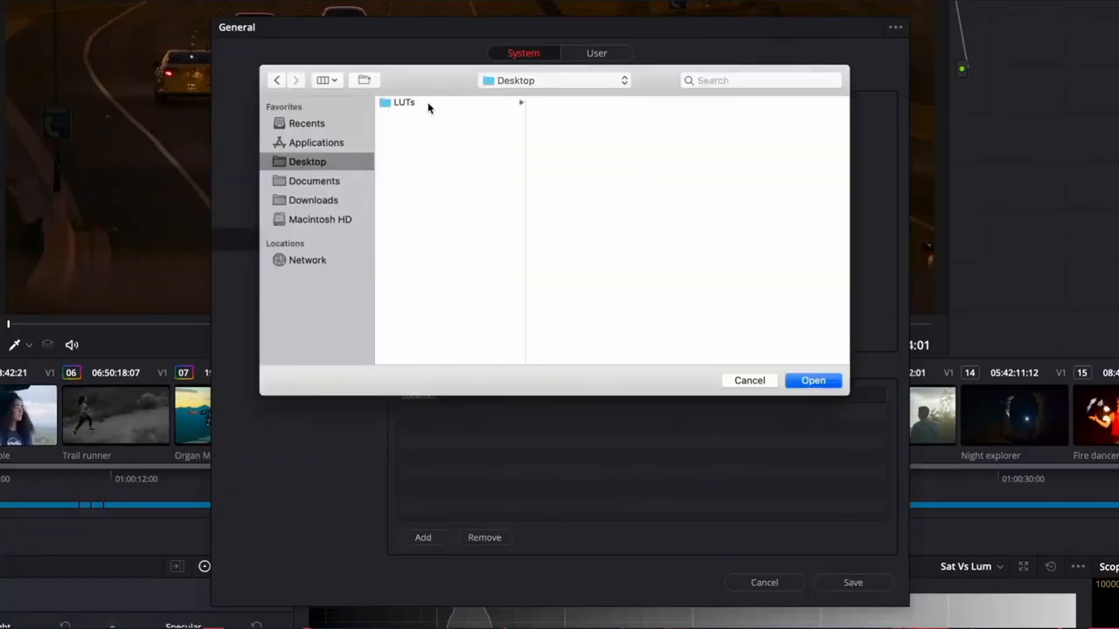
# - Add the Desktop LUTs folder as a LUT location
pyautogui.click(749, 381)
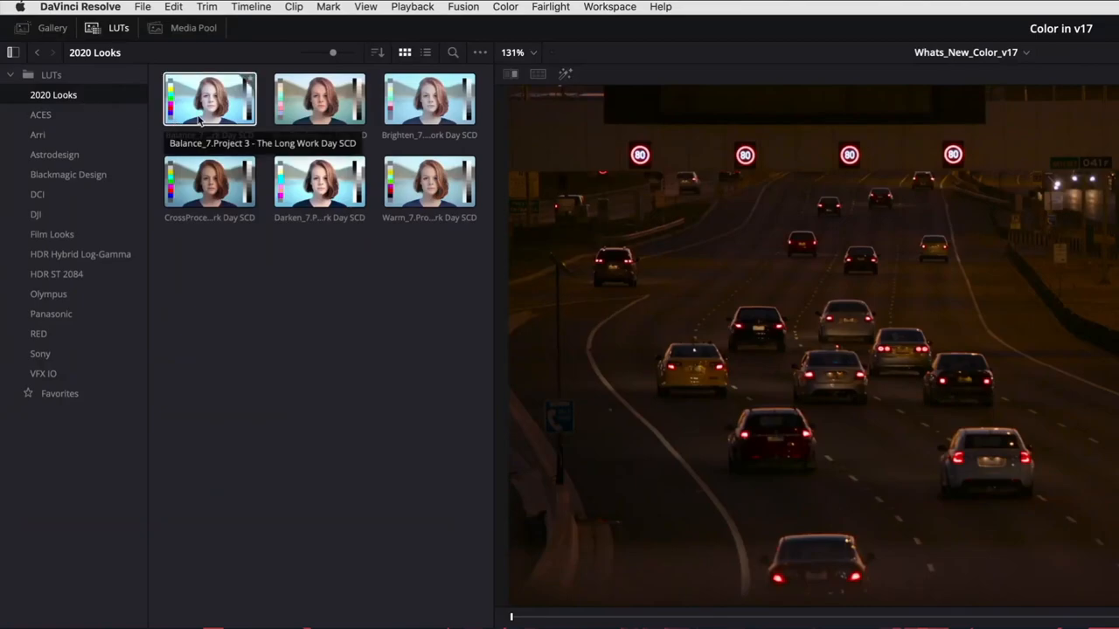
pyautogui.moveTo(410, 287)
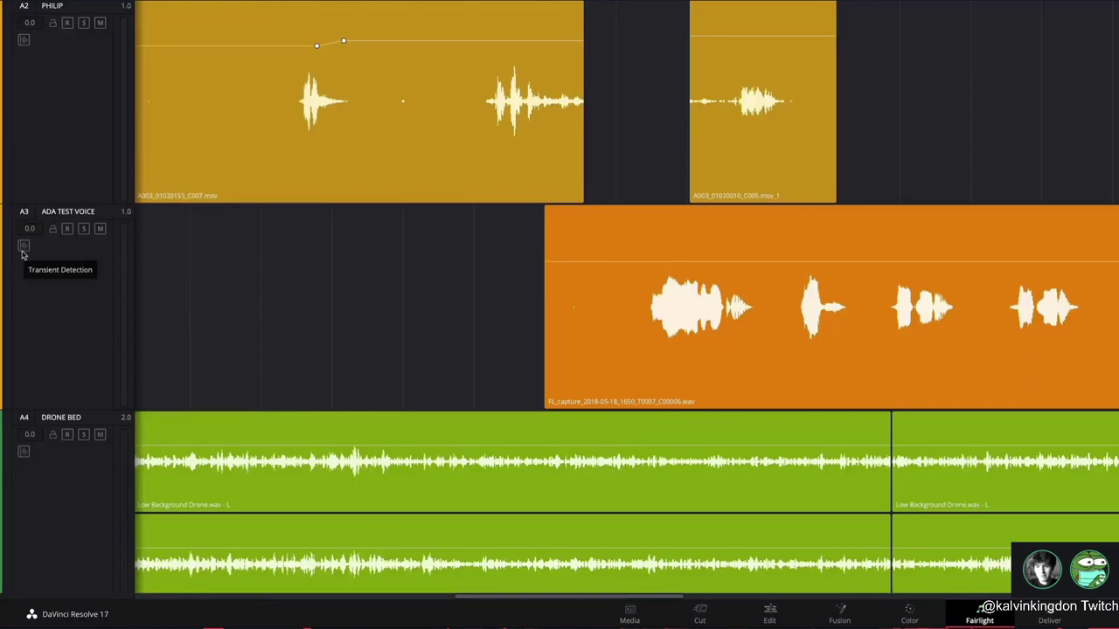
# - Turn on transient detection for the ADA TEST VOICE track
pyautogui.click(22, 245)
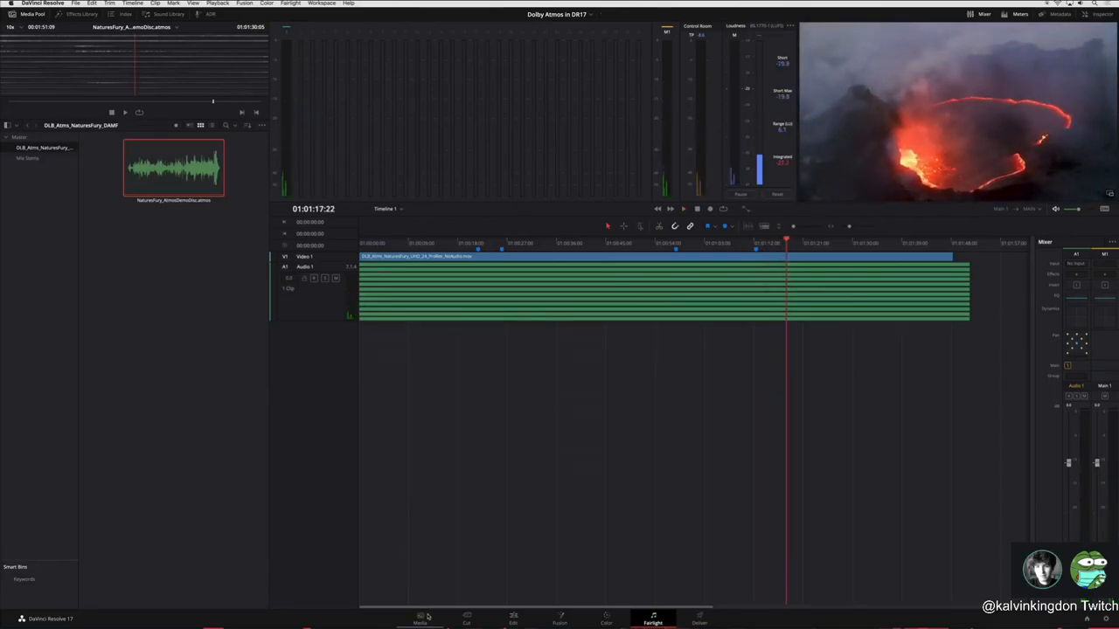
# - Show the Dolby Atmos immersive audio options for the volcano mix
pyautogui.click(423, 619)
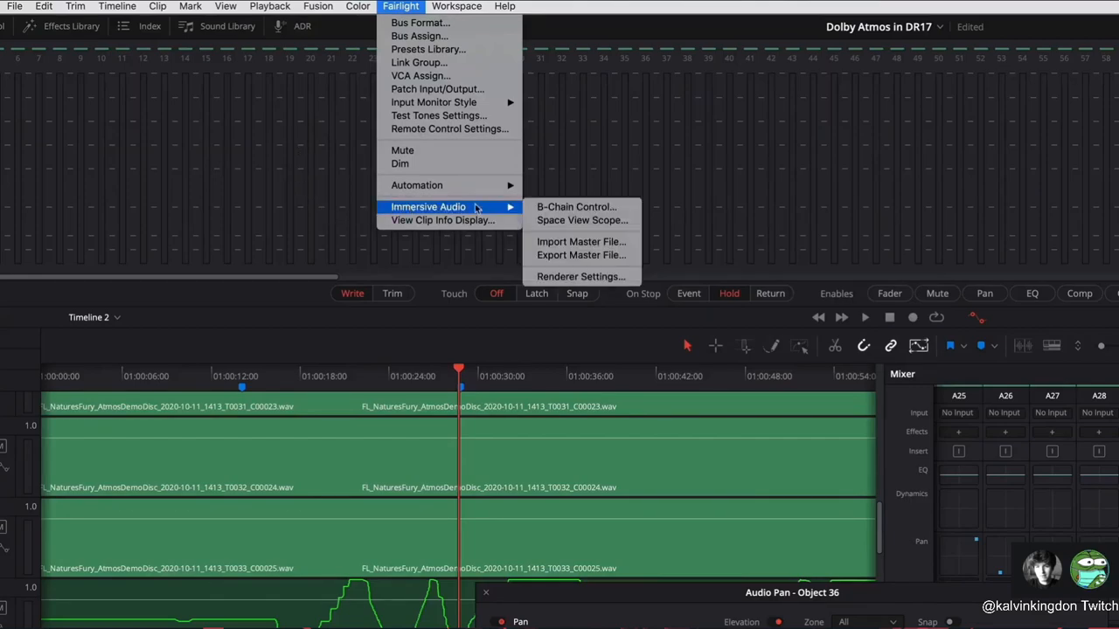
pyautogui.click(577, 220)
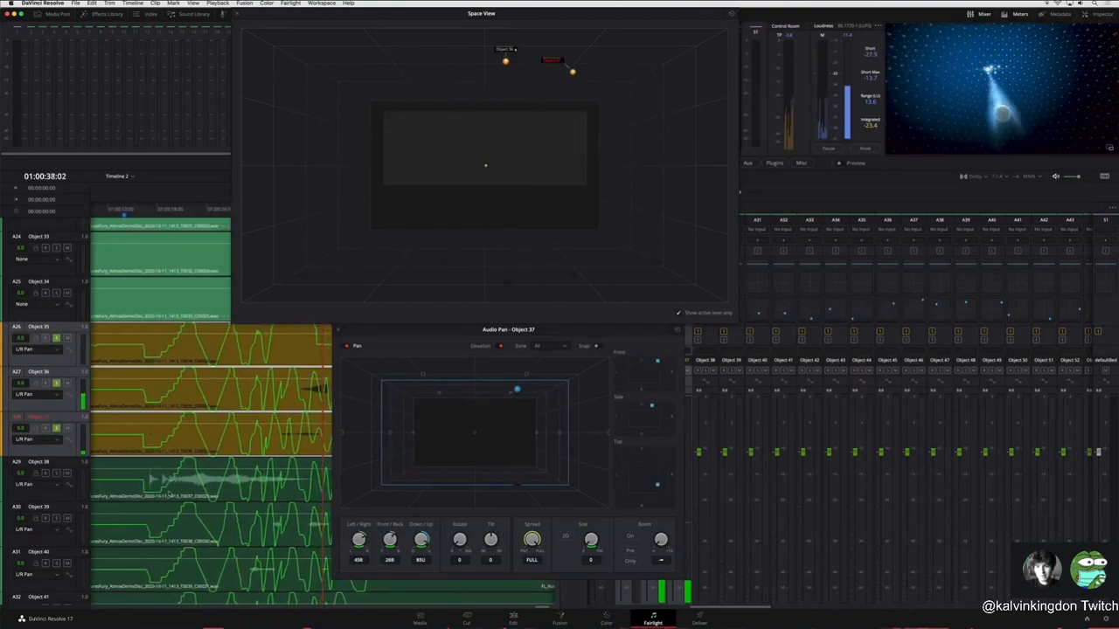
pyautogui.click(58, 7)
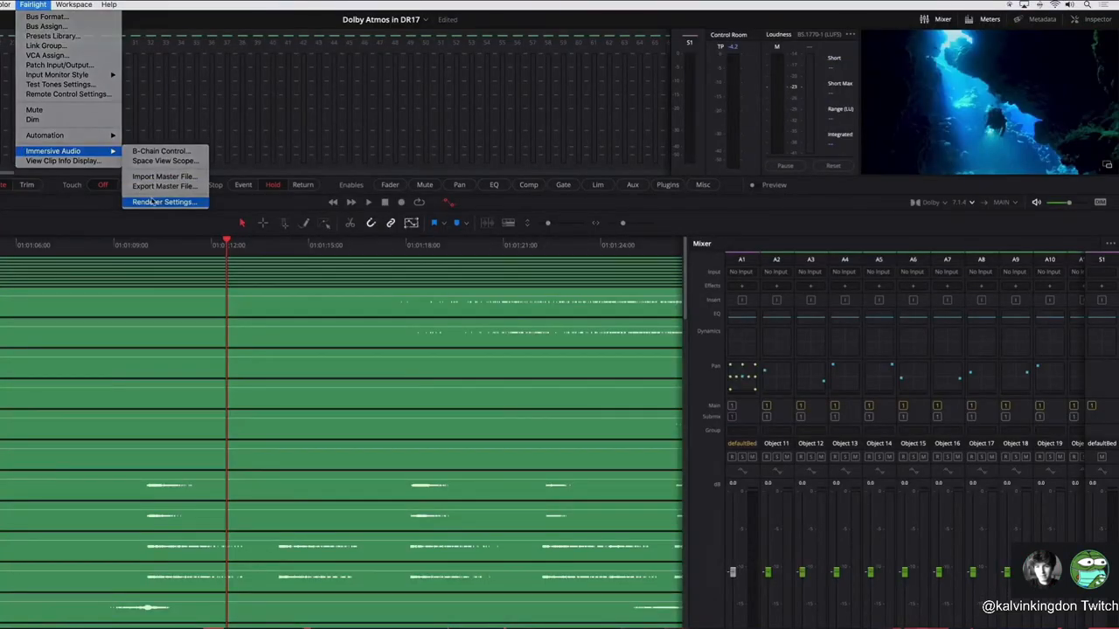
# - Pick a monitor layout in the Dolby Atmos Renderer Settings
pyautogui.click(164, 202)
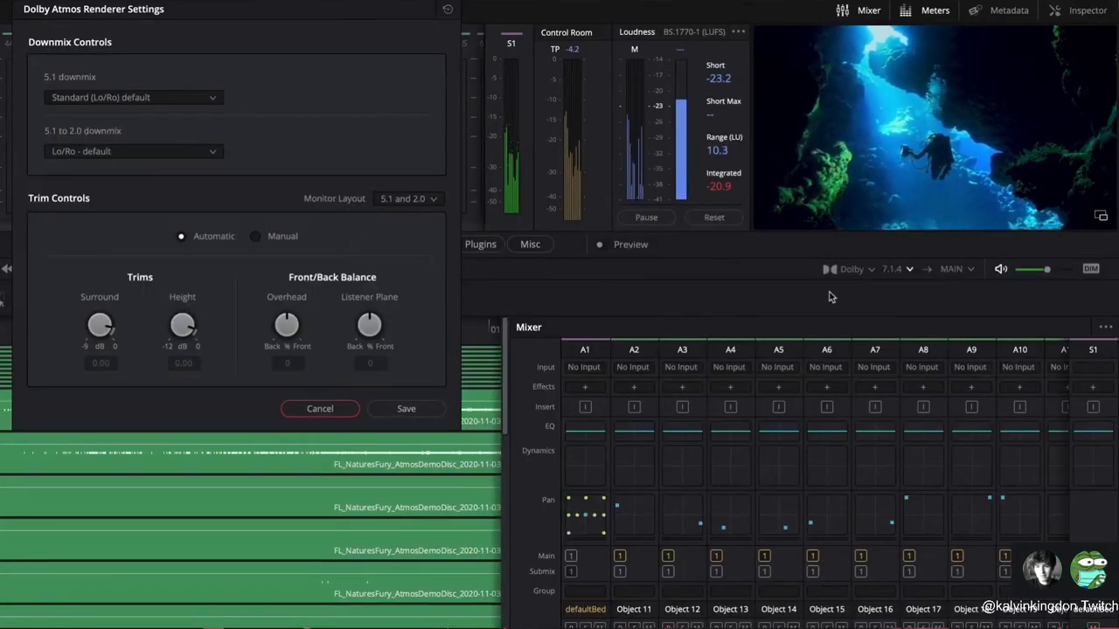
pyautogui.click(893, 269)
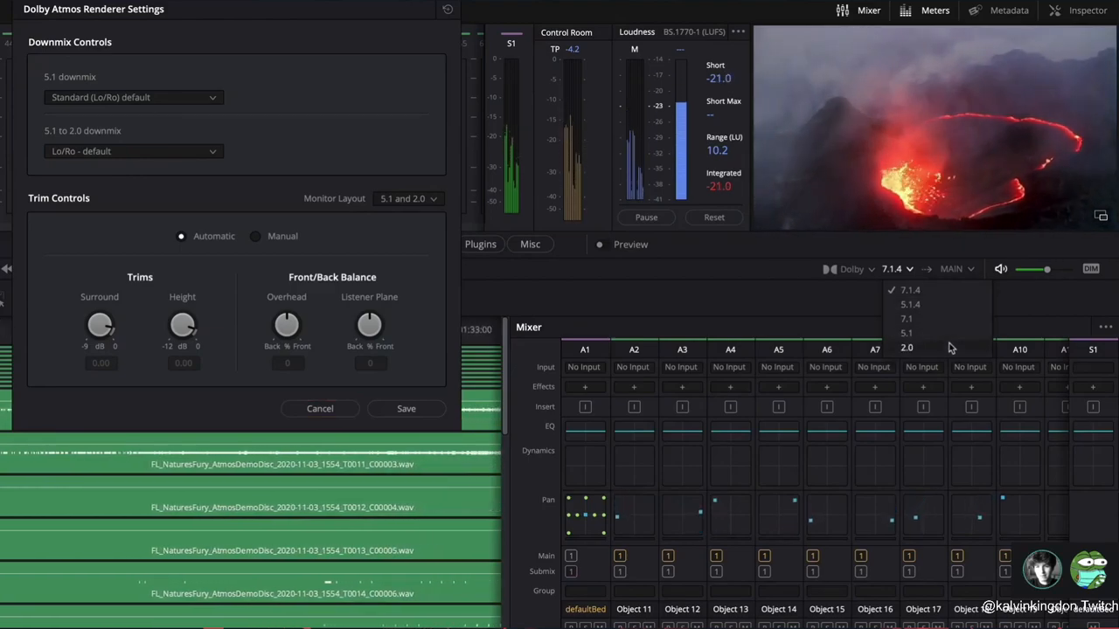
pyautogui.click(318, 409)
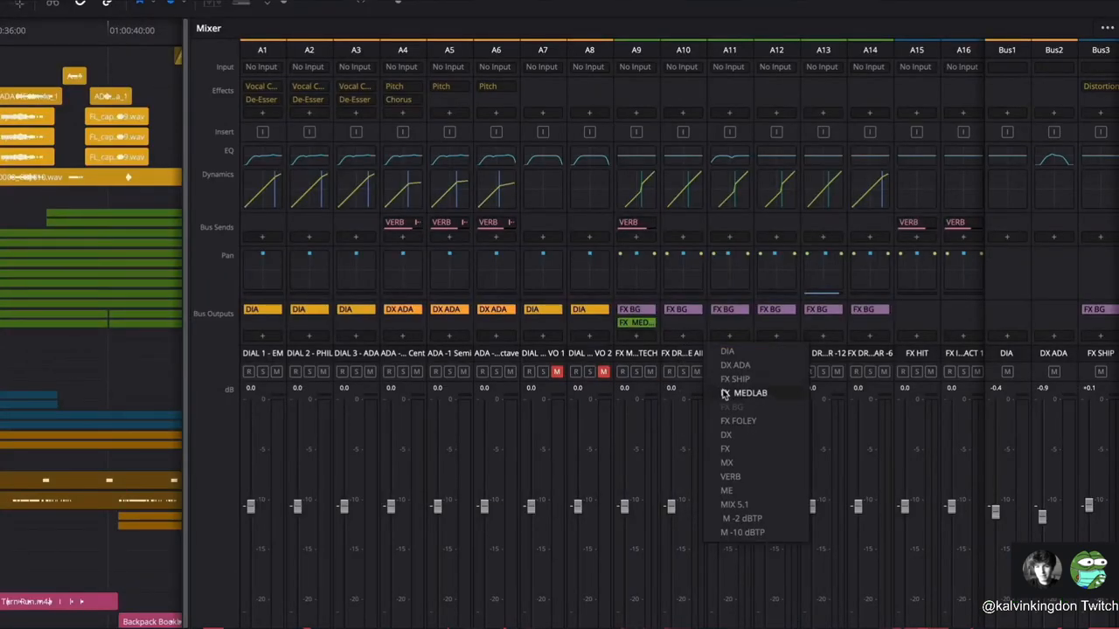
# - Assign a bus output to the mixer track
pyautogui.click(748, 393)
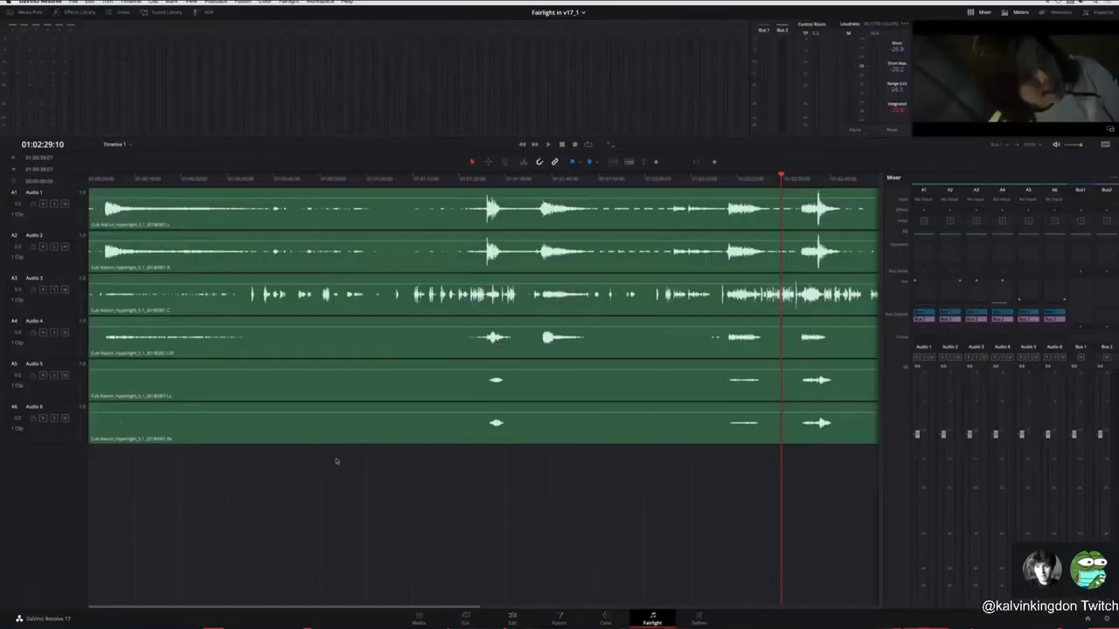
# - Bounce the six 5.1 audio clips to a 24-bit multi-channel file on the Desktop
pyautogui.moveTo(290, 225); pyautogui.dragTo(336, 458)
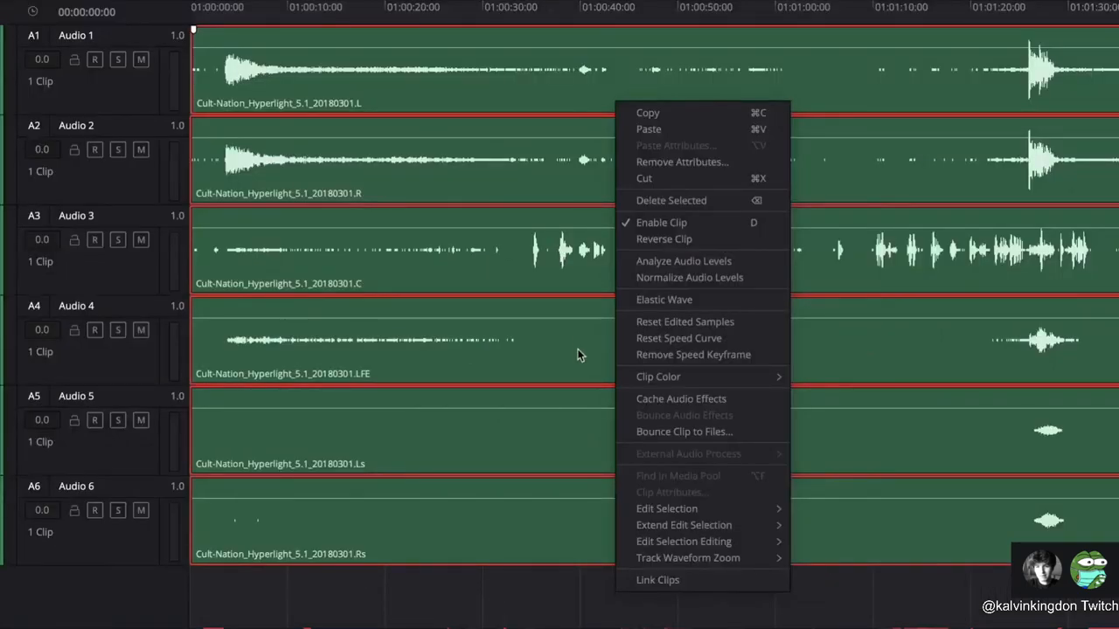
pyautogui.moveTo(657, 580)
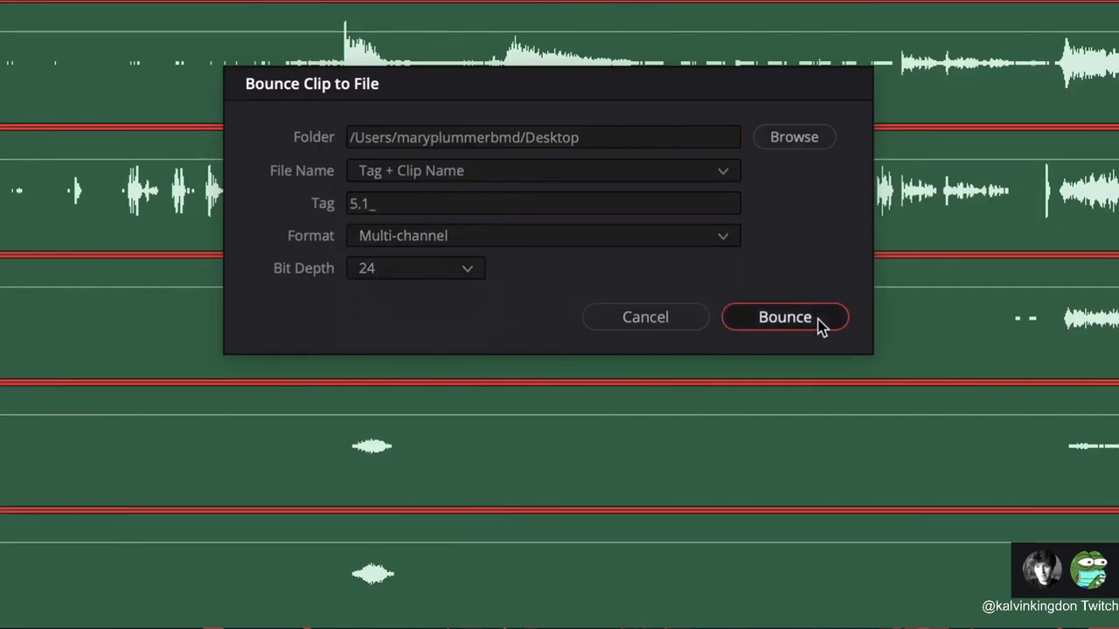
pyautogui.click(784, 316)
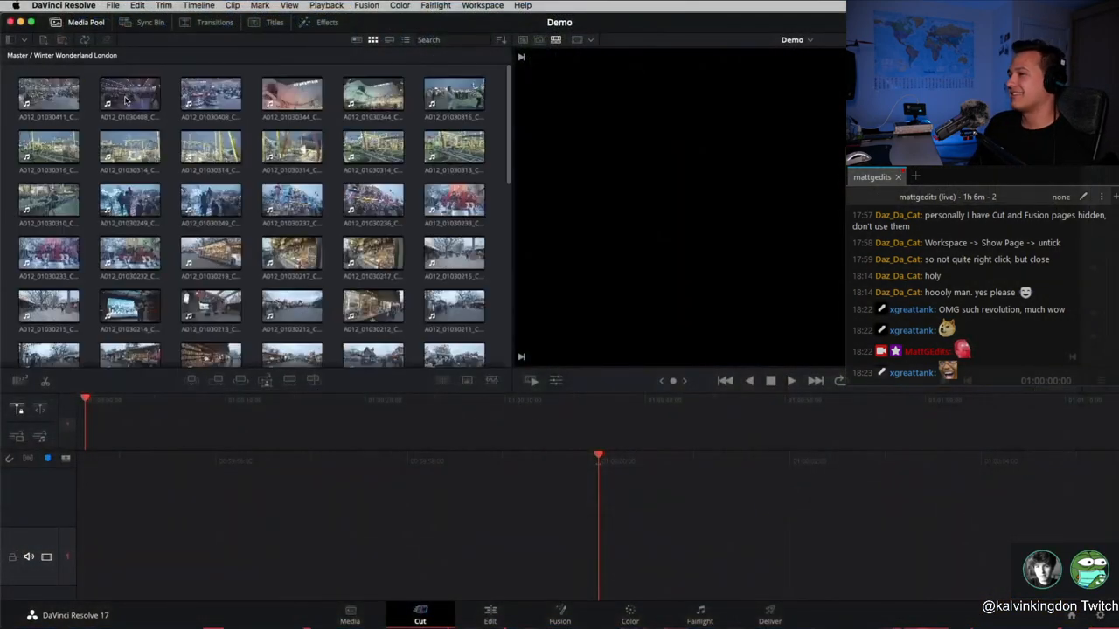
# - Append the Winter Wonderland London clips from the media pool to the Cut page timeline
pyautogui.click(130, 97)
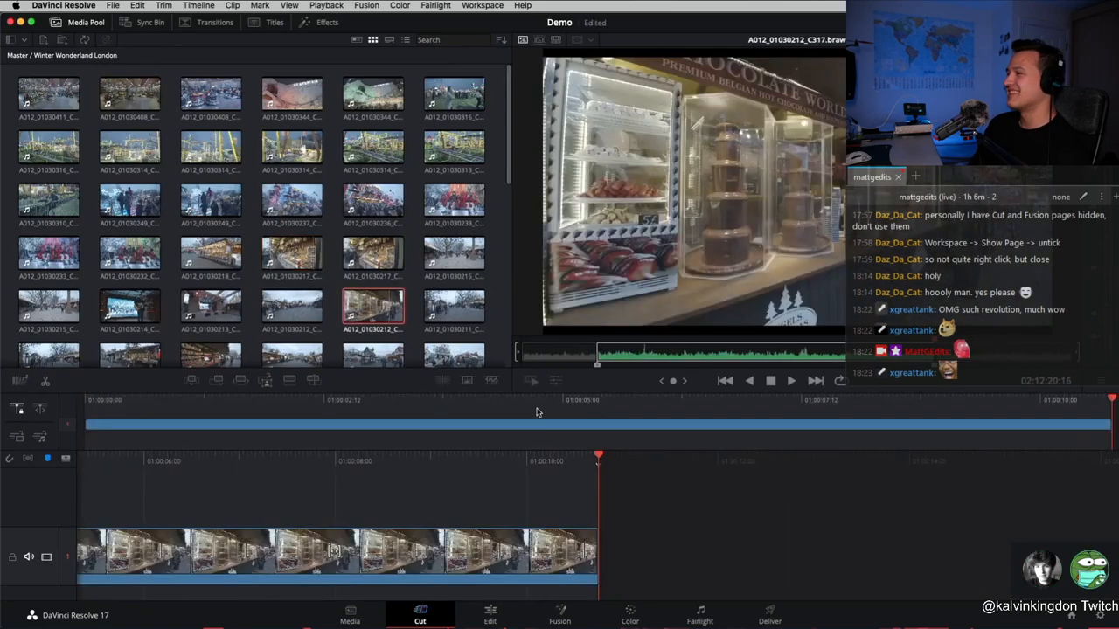
pyautogui.scroll(-3)
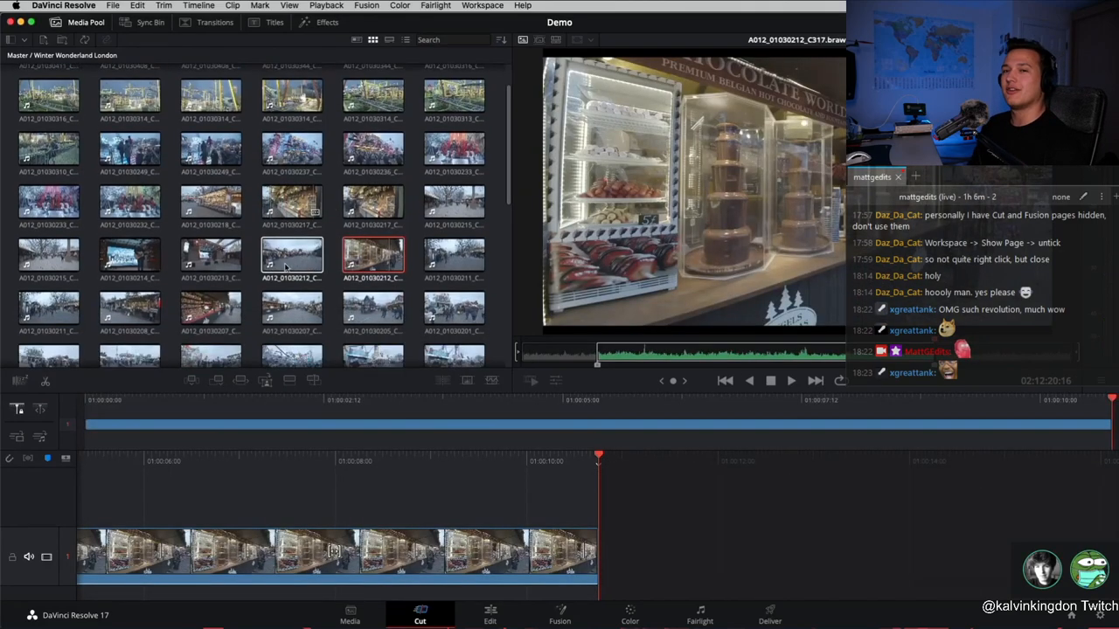
pyautogui.scroll(-3)
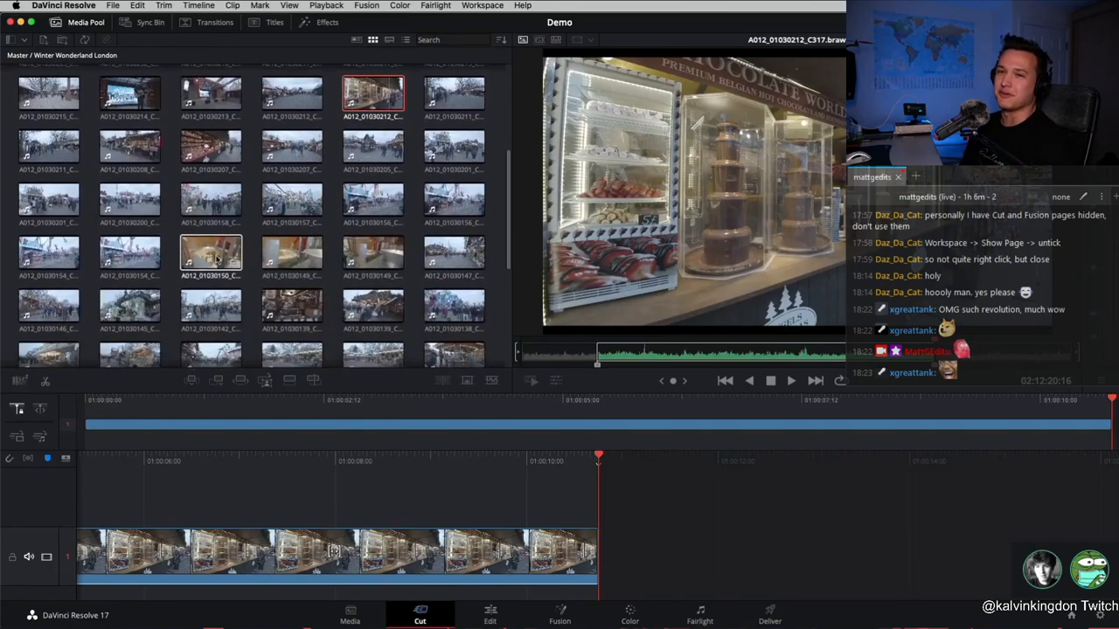
pyautogui.scroll(-3)
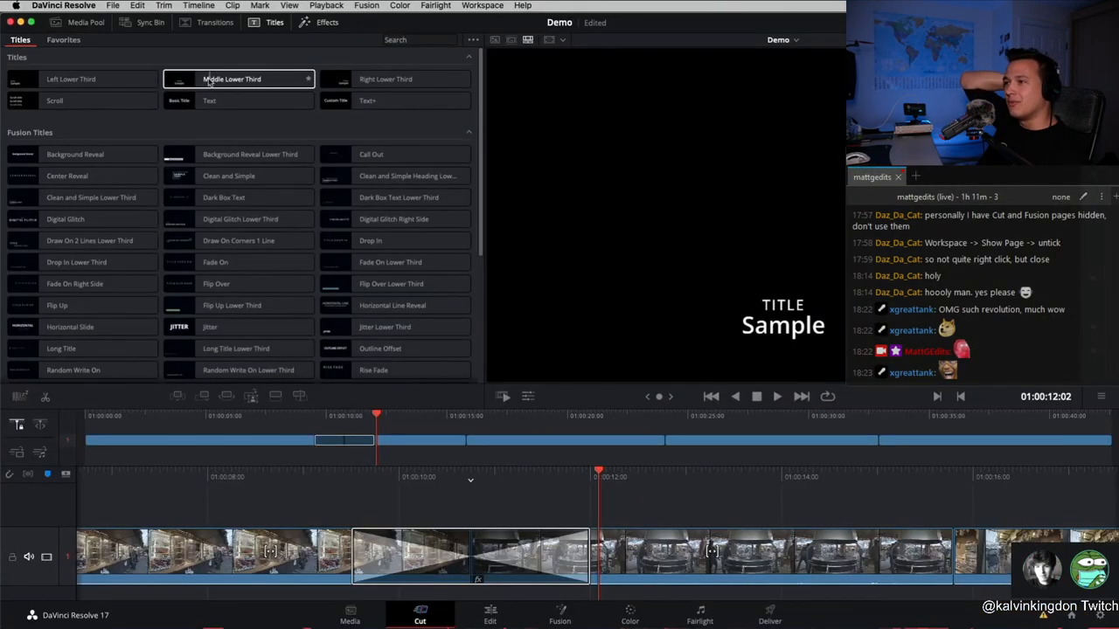
# - Preview the Middle Lower Third title and place the Clean and Simple title on the timeline
pyautogui.click(227, 175)
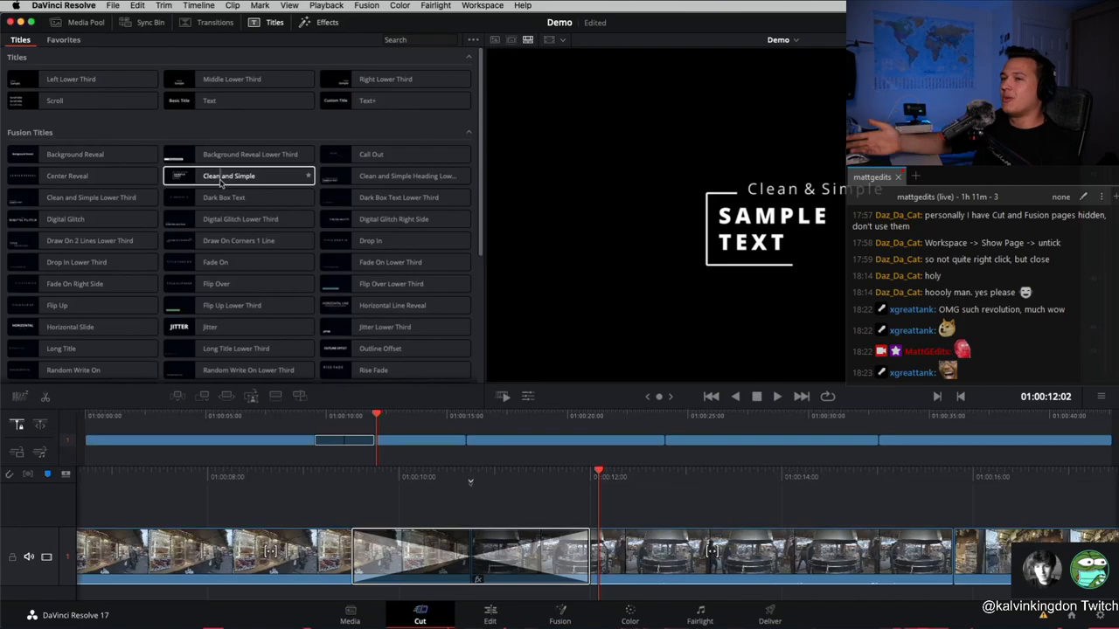
pyautogui.moveTo(228, 175); pyautogui.dragTo(633, 521)
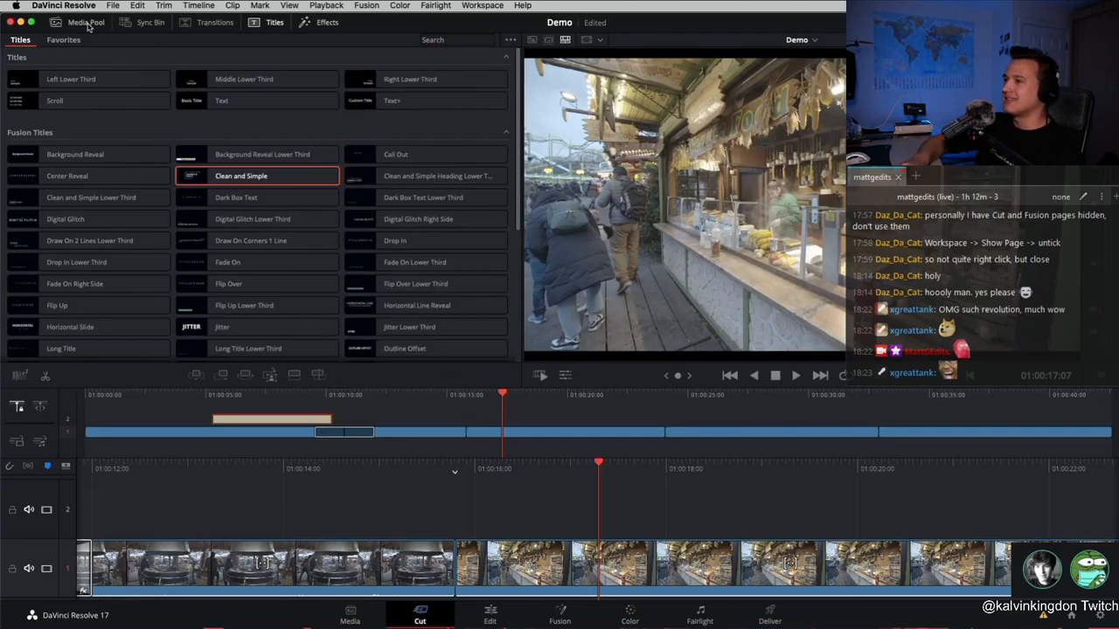
pyautogui.click(85, 25)
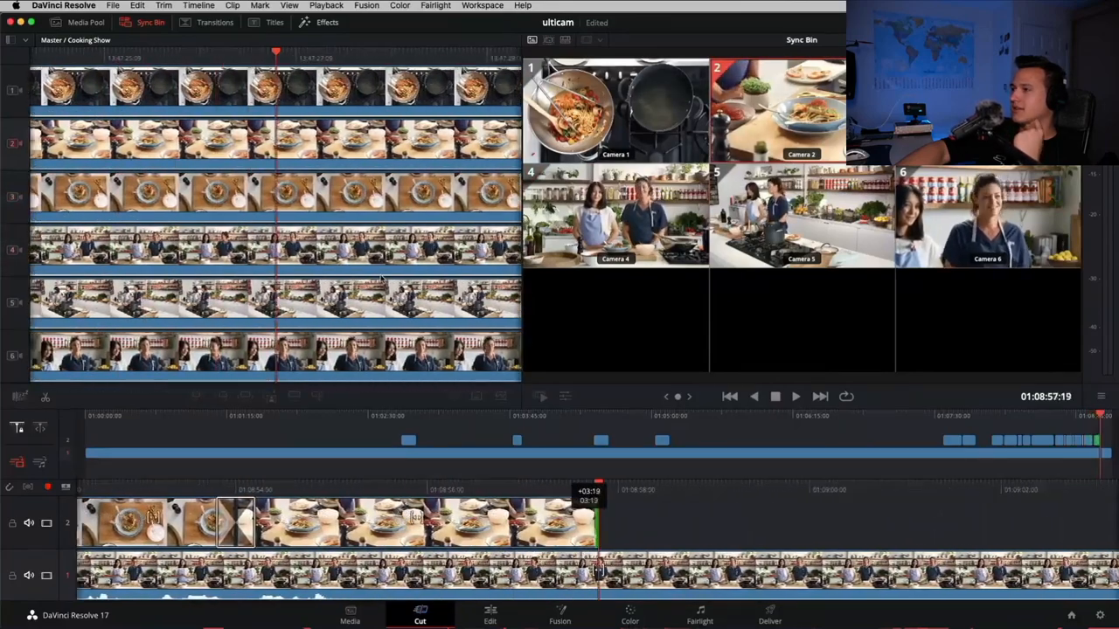
# - Show the cooking show's synced camera angles side by side via Sync Bin
pyautogui.click(84, 23)
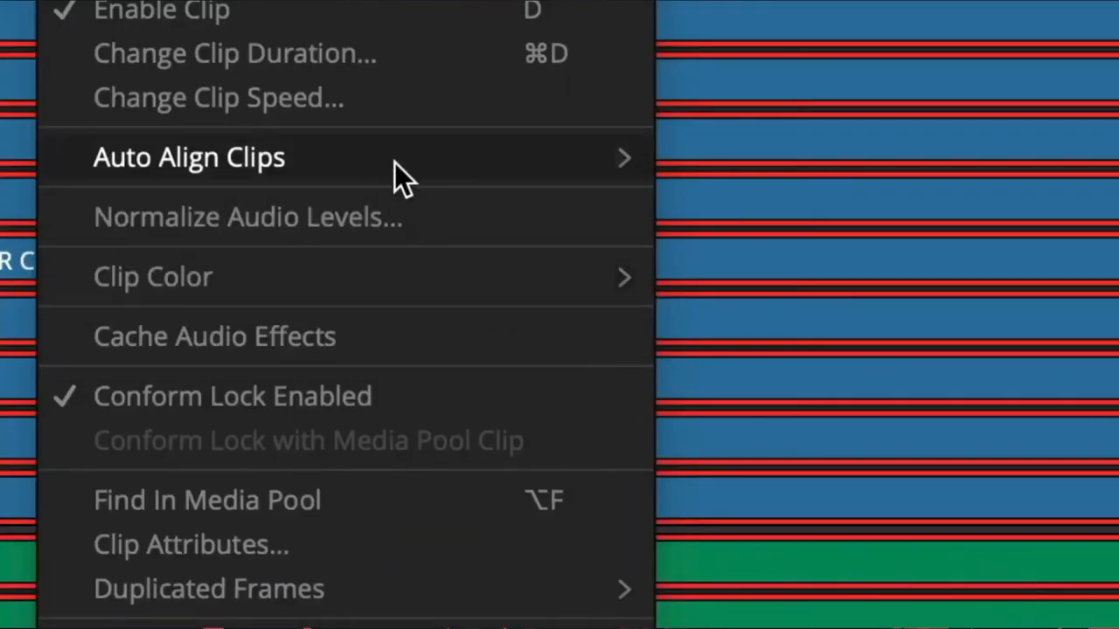
pyautogui.moveTo(624, 158)
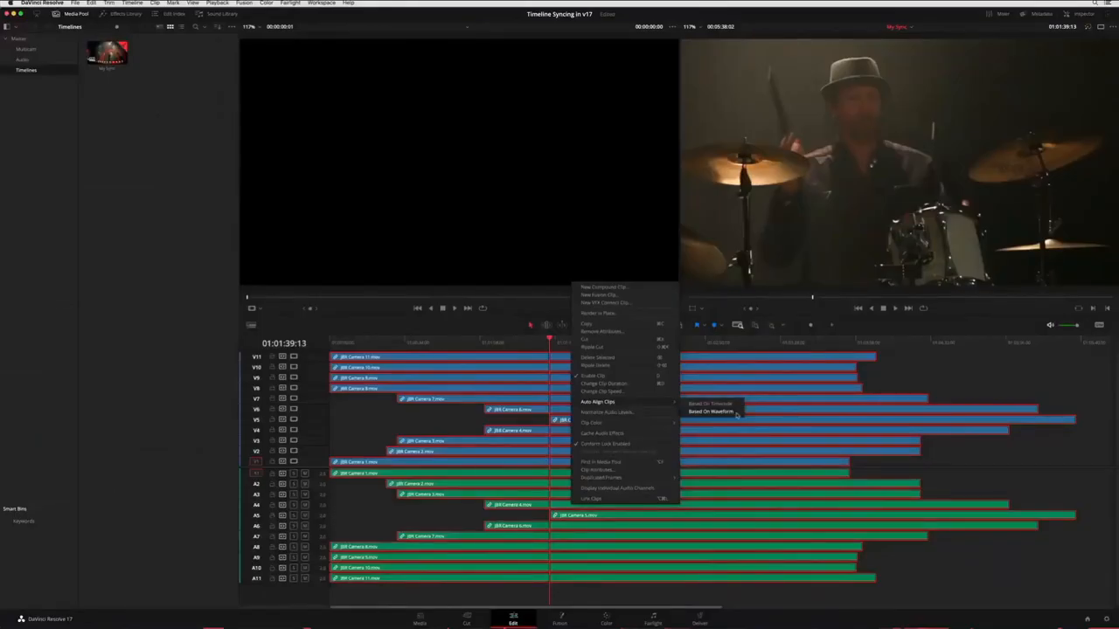
# - Align the camera clips by waveform and convert the My Sync timeline to a multicam clip
pyautogui.click(709, 413)
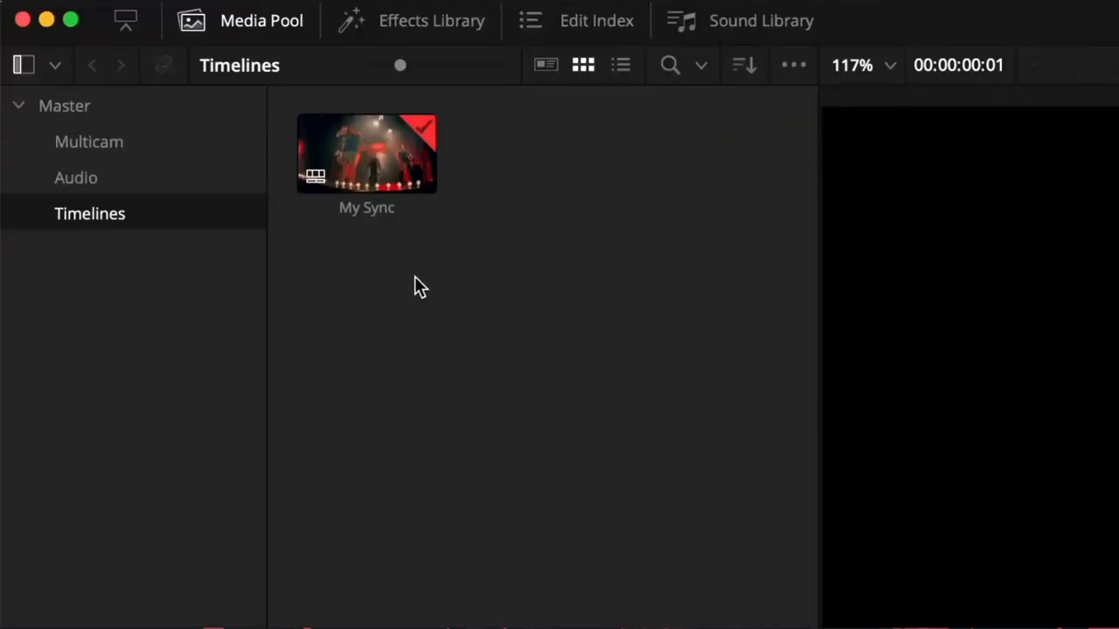
pyautogui.rightClick(367, 157)
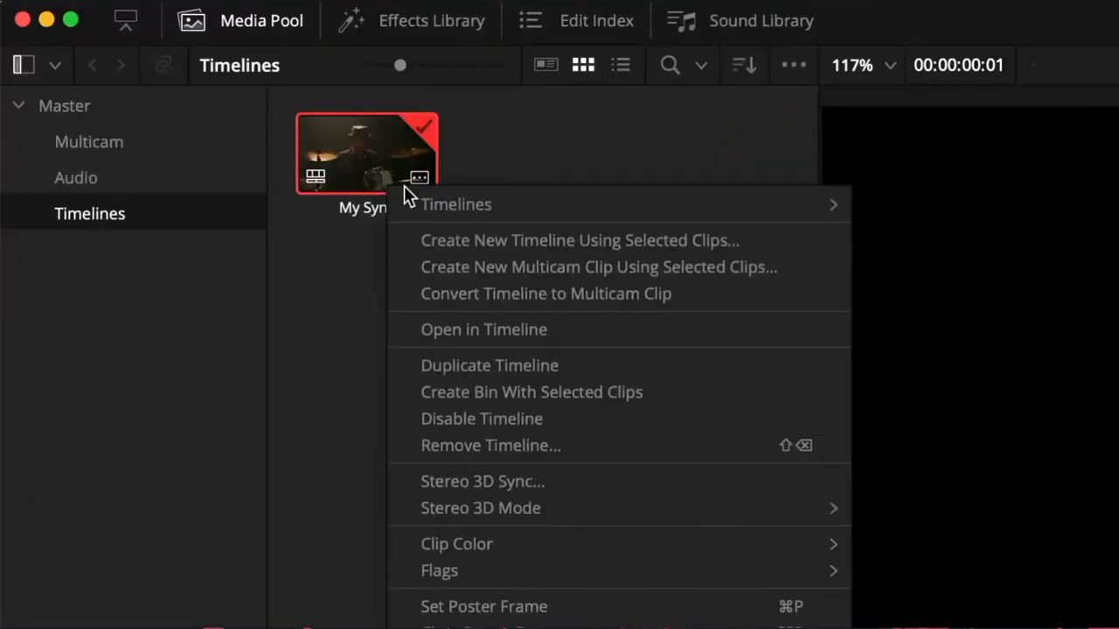
pyautogui.moveTo(763, 301)
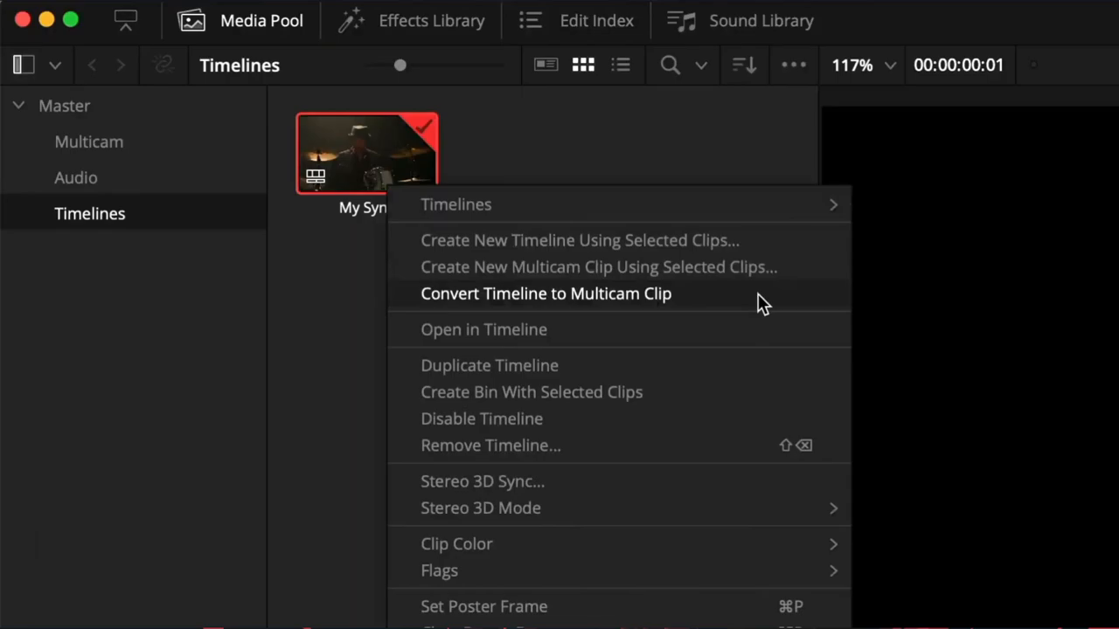
pyautogui.click(482, 329)
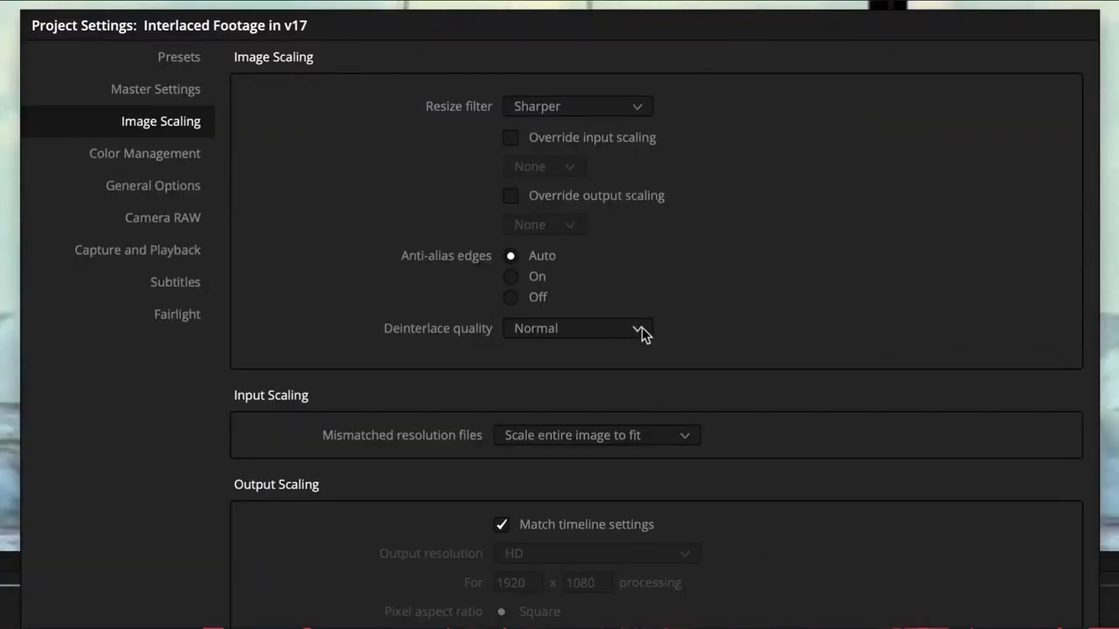
# - Change Deinterlace quality from Normal to DaVinci Neural Engine
pyautogui.click(577, 329)
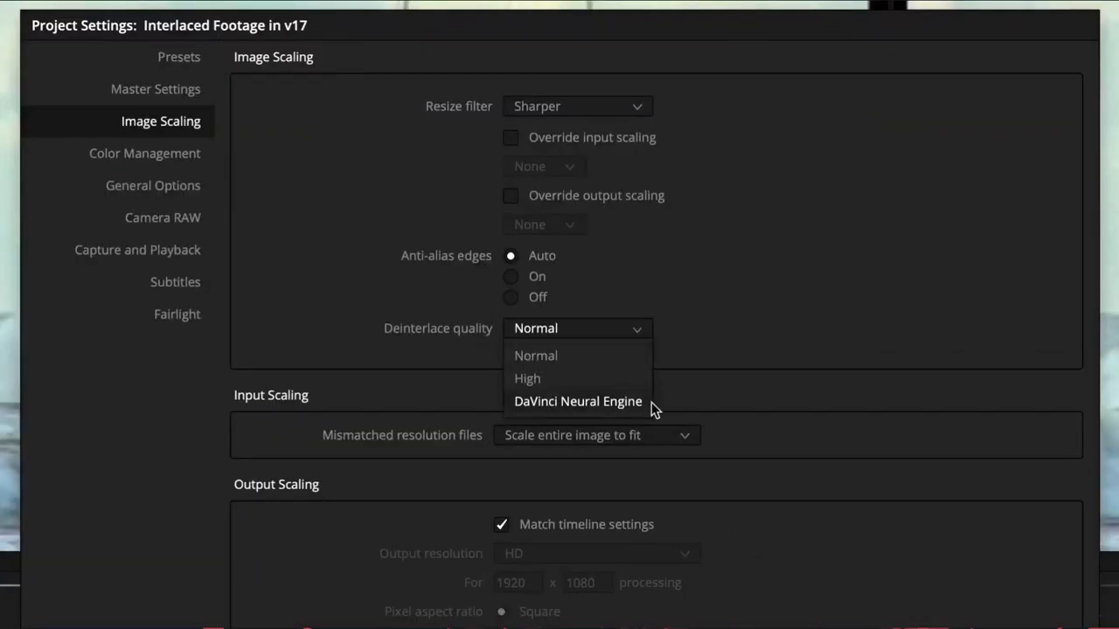
pyautogui.click(577, 400)
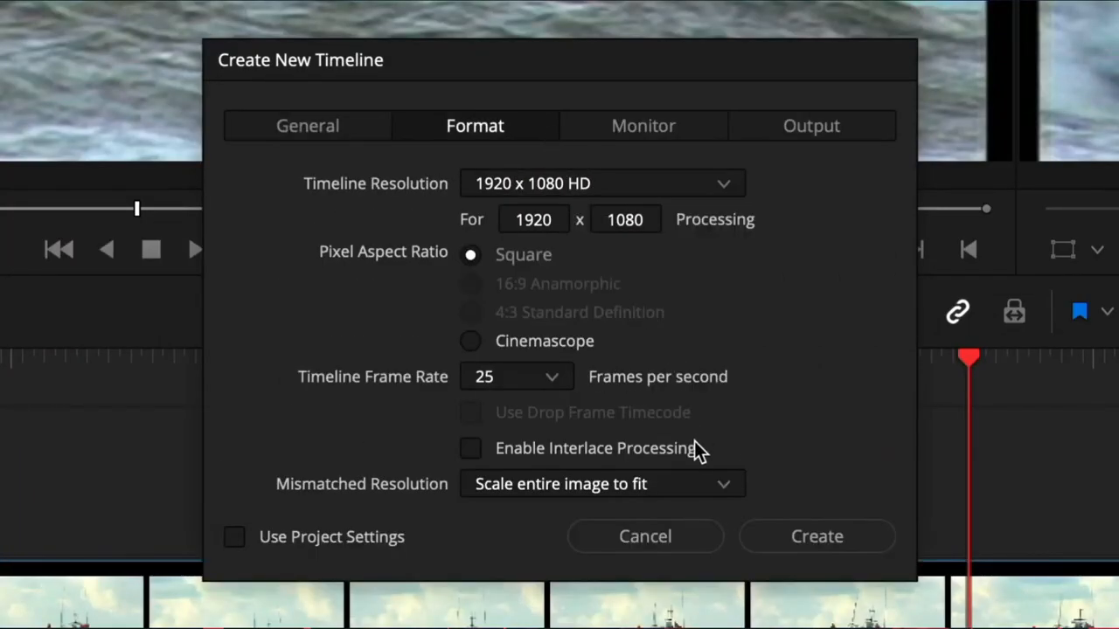
# - Create the 1920 x 1080 timeline with interlace processing enabled at 50 fields per second
pyautogui.click(470, 448)
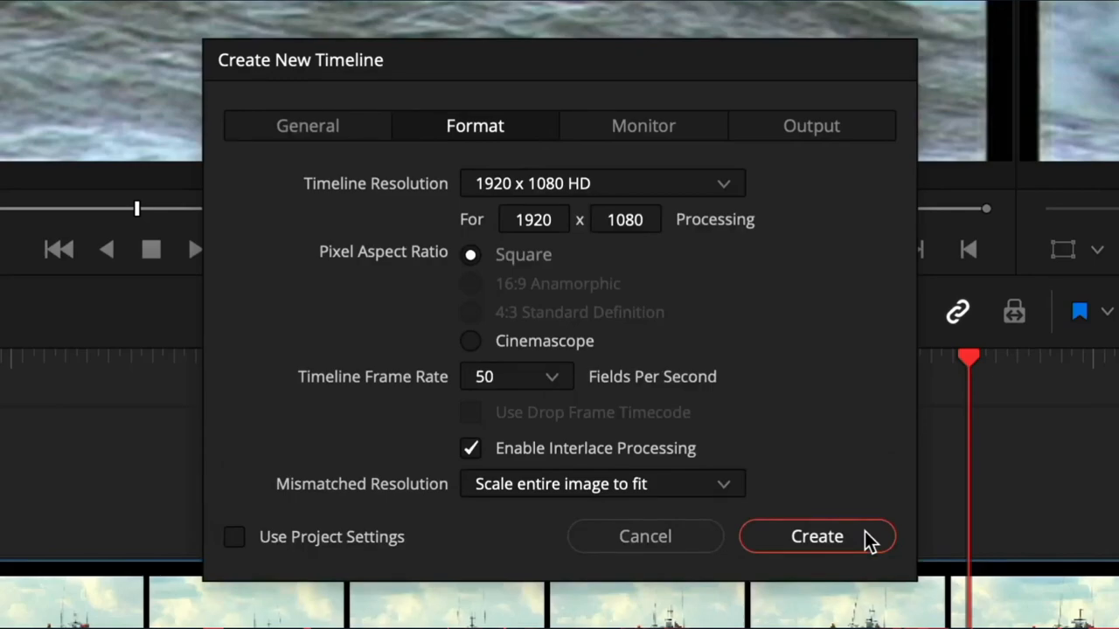
pyautogui.click(818, 537)
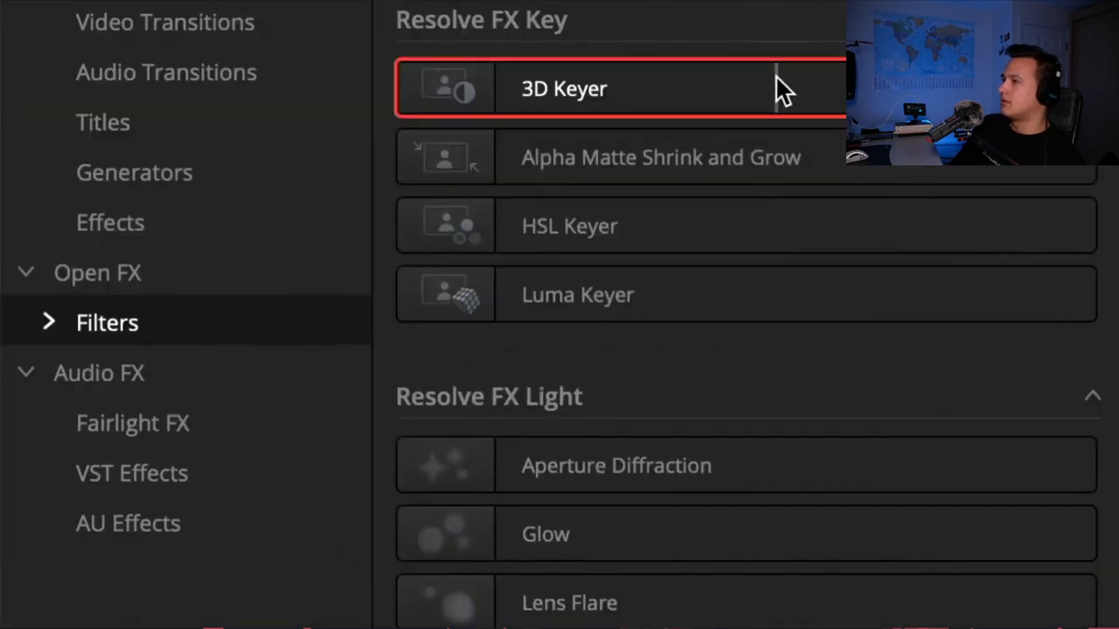
# - Apply the 3D Keyer to the green-screen clip, sample the green and reveal the garbage matte shapes
pyautogui.moveTo(563, 88); pyautogui.dragTo(507, 220)
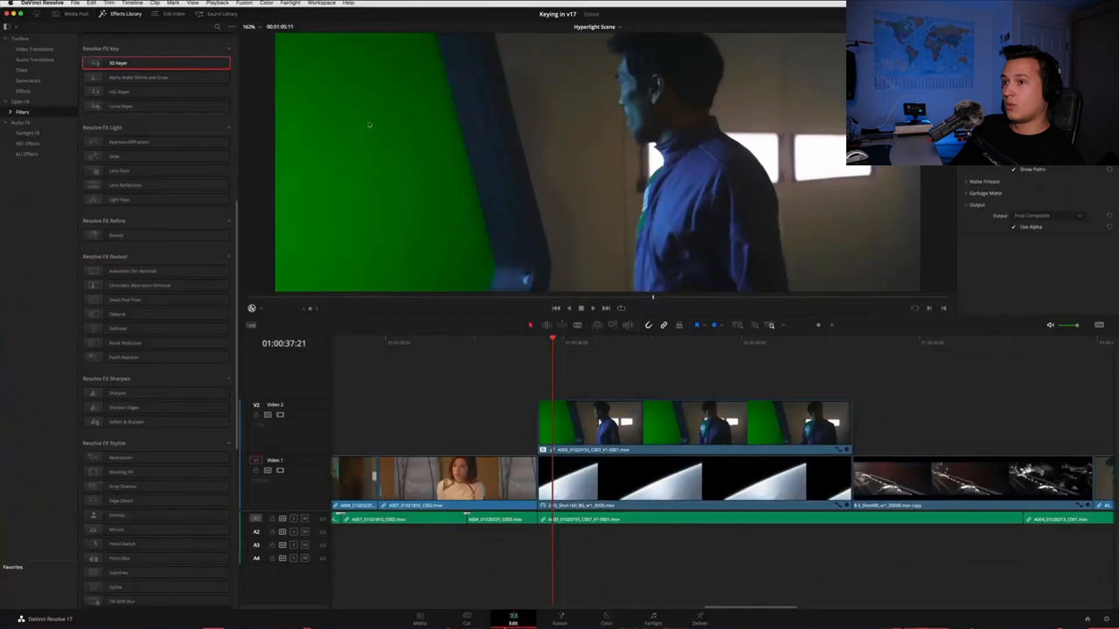
pyautogui.moveTo(350, 91); pyautogui.dragTo(394, 209)
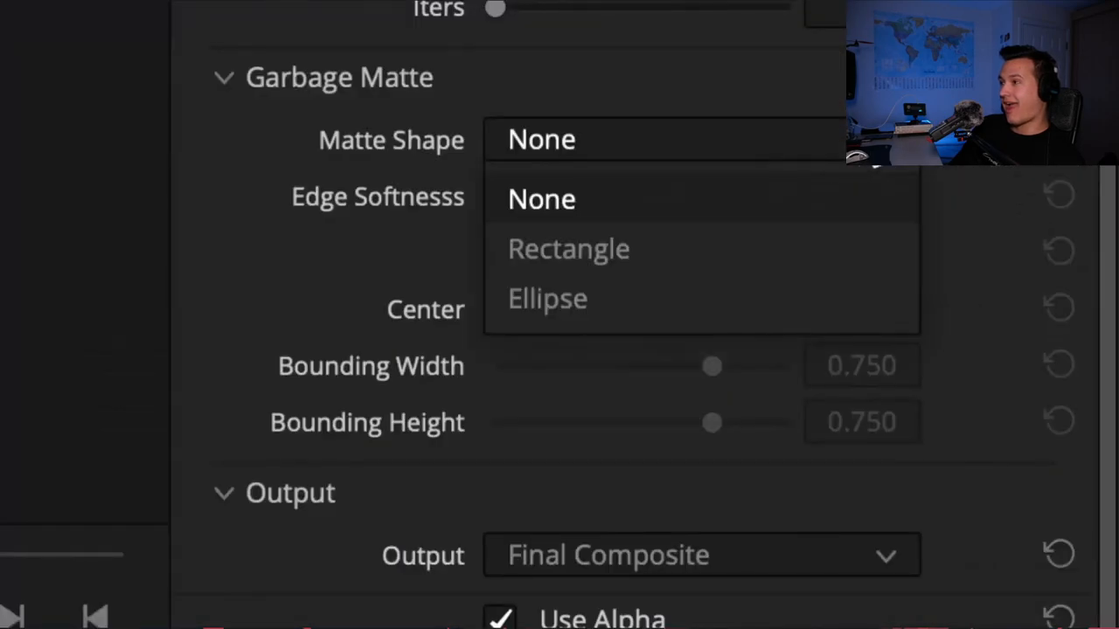
pyautogui.click(568, 248)
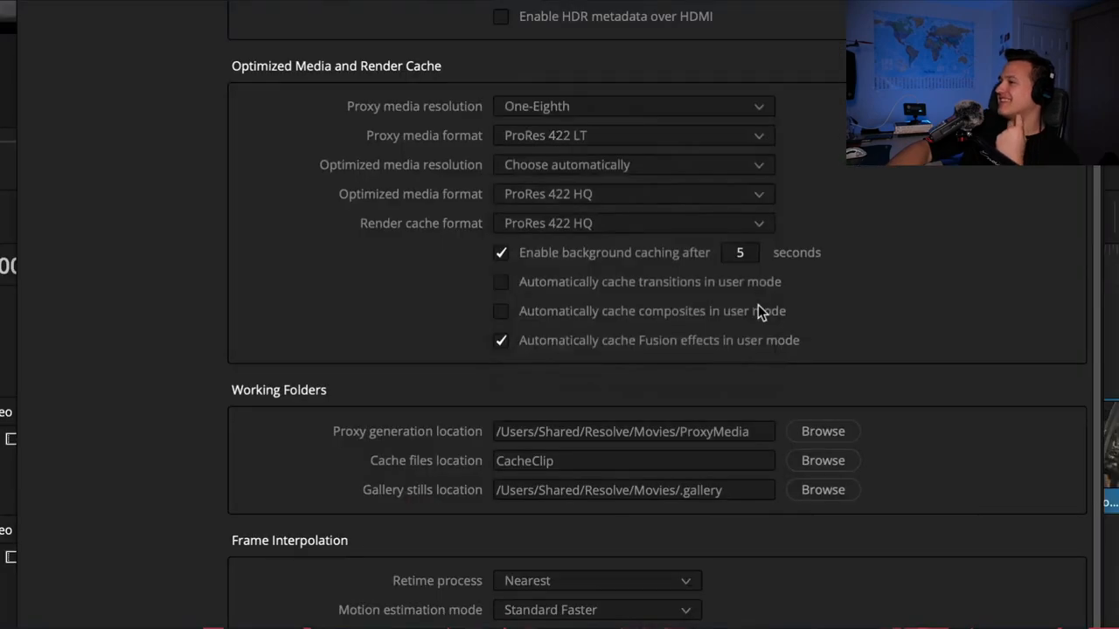
pyautogui.moveTo(822, 430)
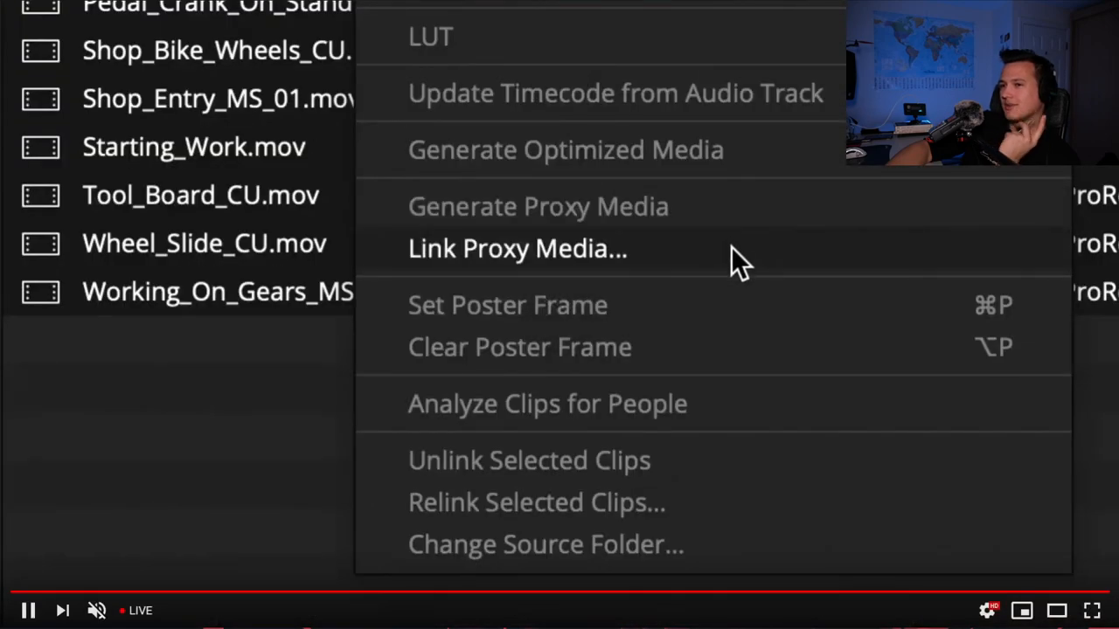
# - Link proxy media to the clips and enable Use Proxy Media if Available for playback
pyautogui.click(517, 248)
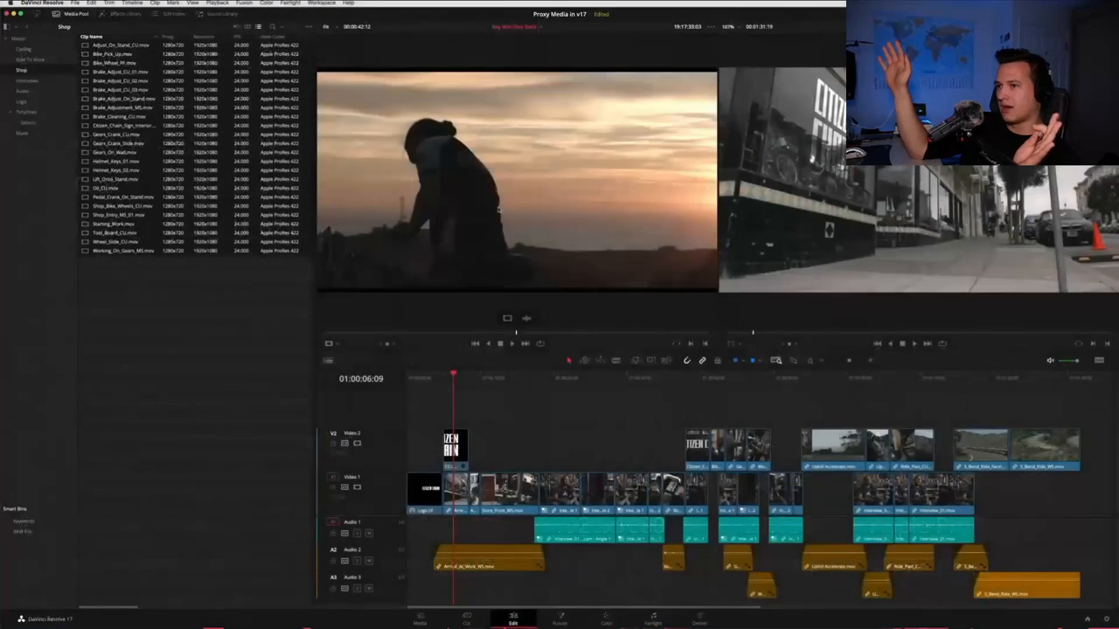
pyautogui.click(204, 3)
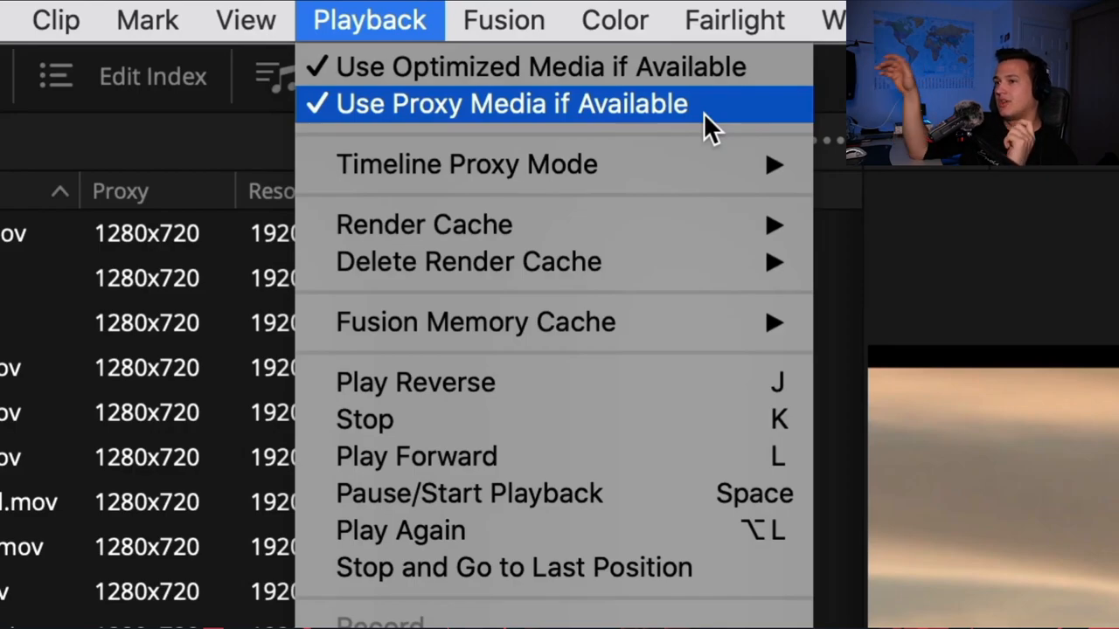
pyautogui.click(511, 105)
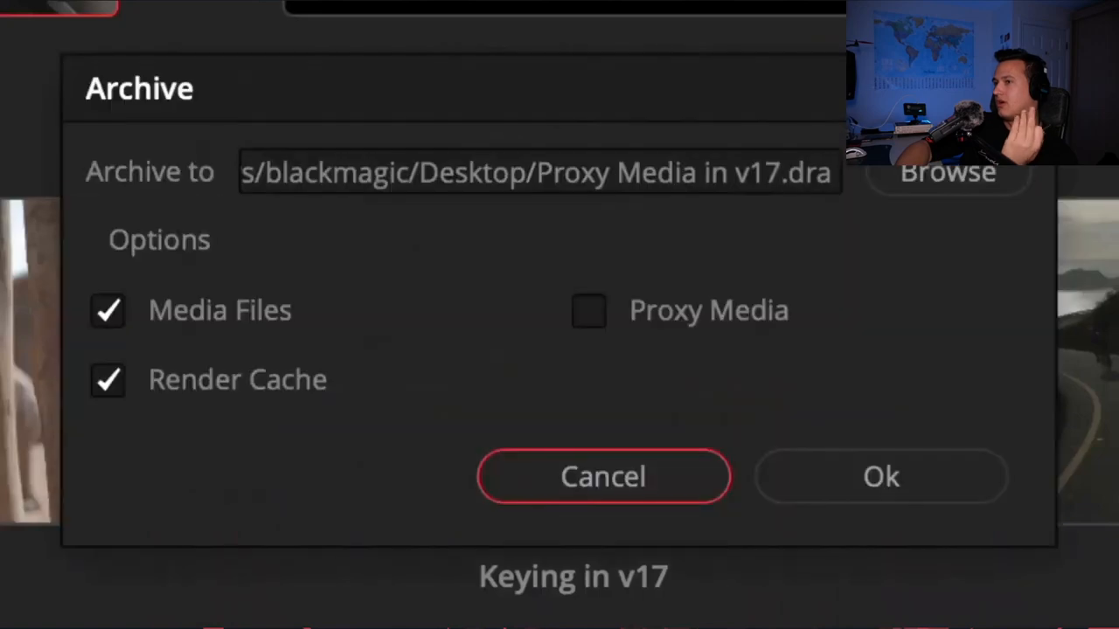
pyautogui.click(589, 312)
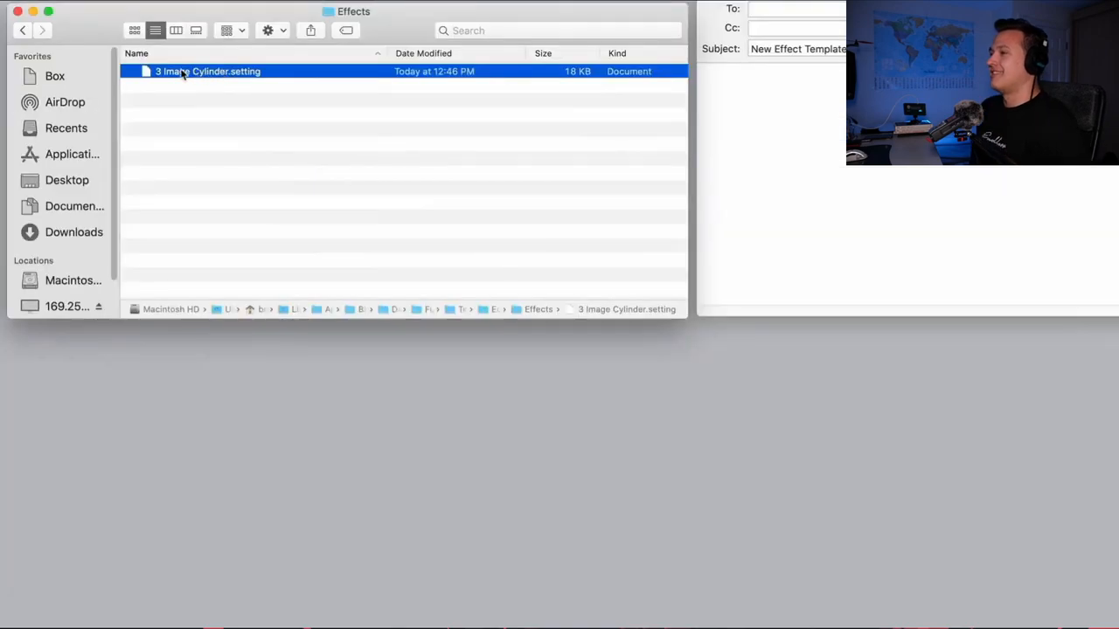
# - Attach 3 Image Cylinder.setting to the New Effect Template email and start a 'Try ou' note
pyautogui.moveTo(208, 70); pyautogui.dragTo(796, 78)
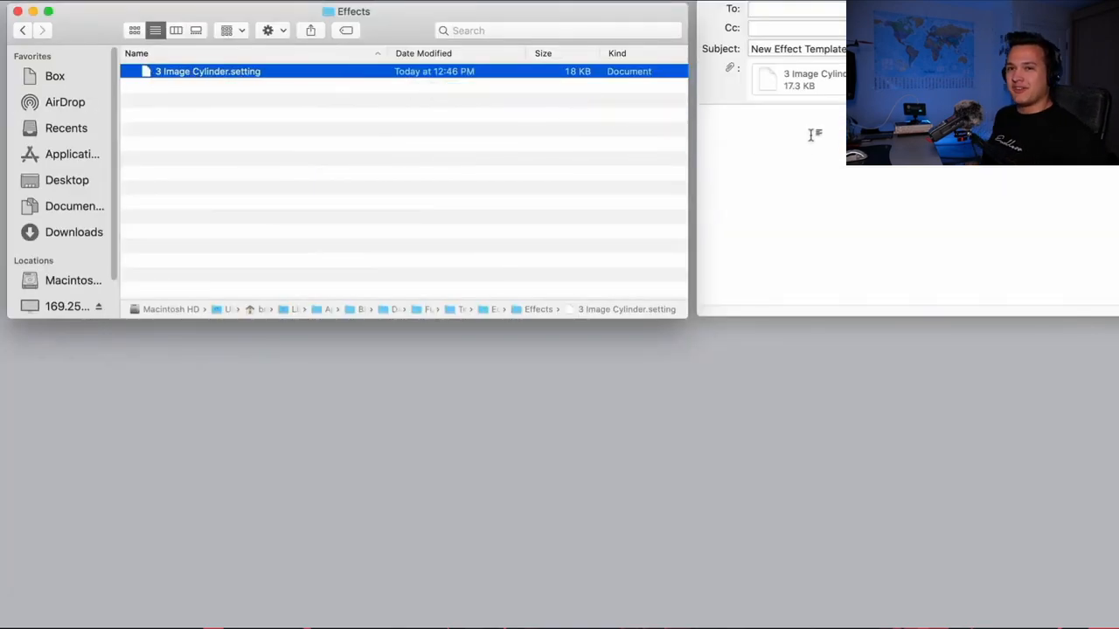
pyautogui.write('Try ou')
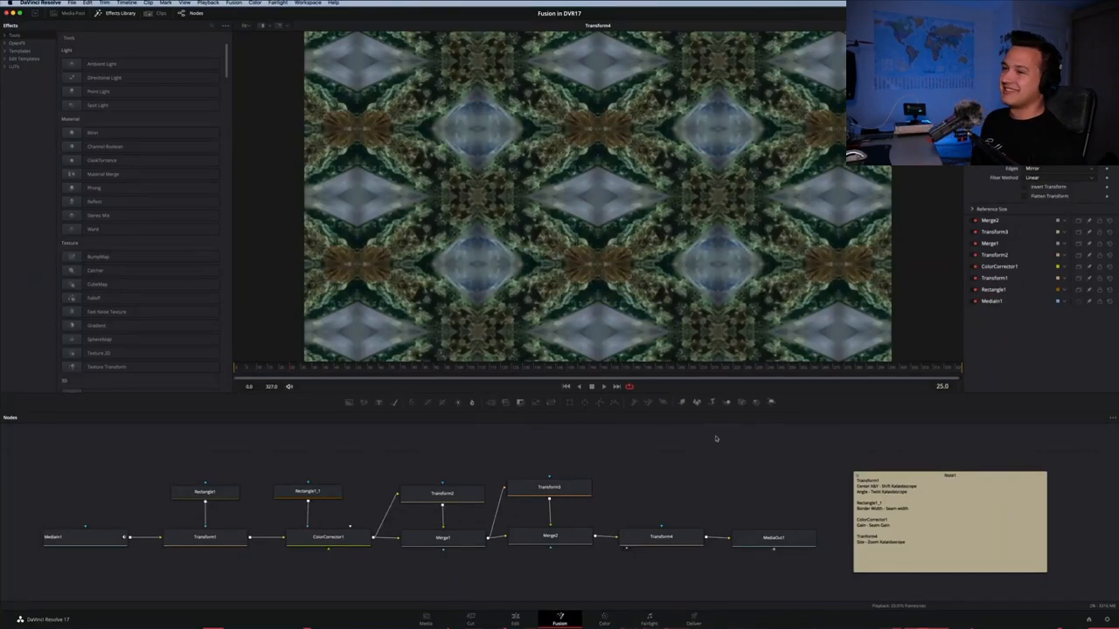
# - Lock the Graphics and References bins, then switch to the Fairlight audio page
pyautogui.rightClick(371, 126)
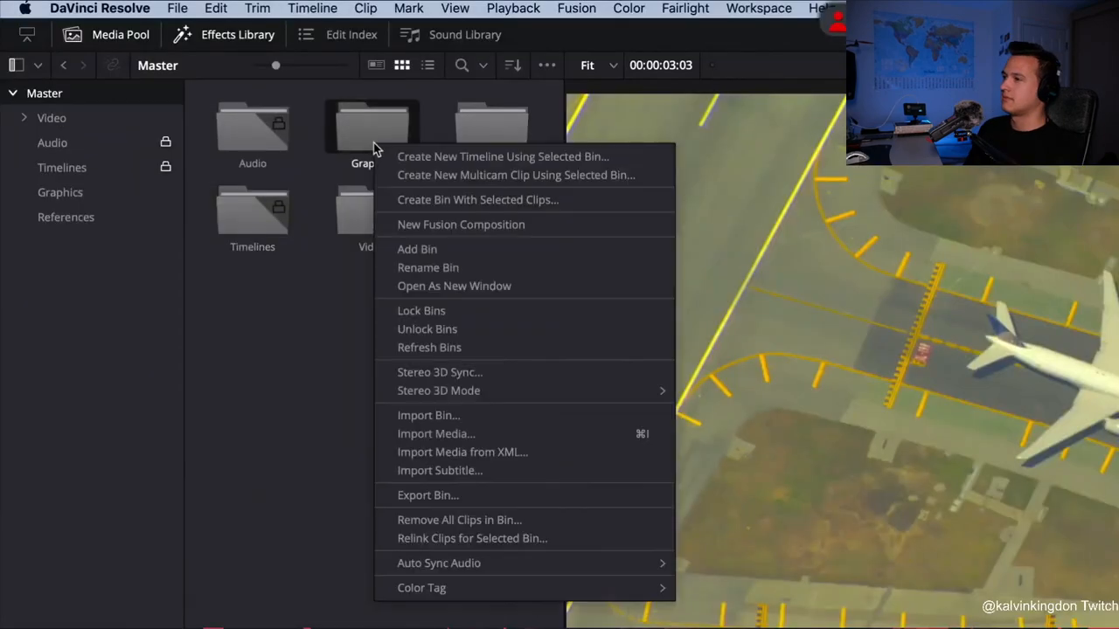
pyautogui.click(417, 302)
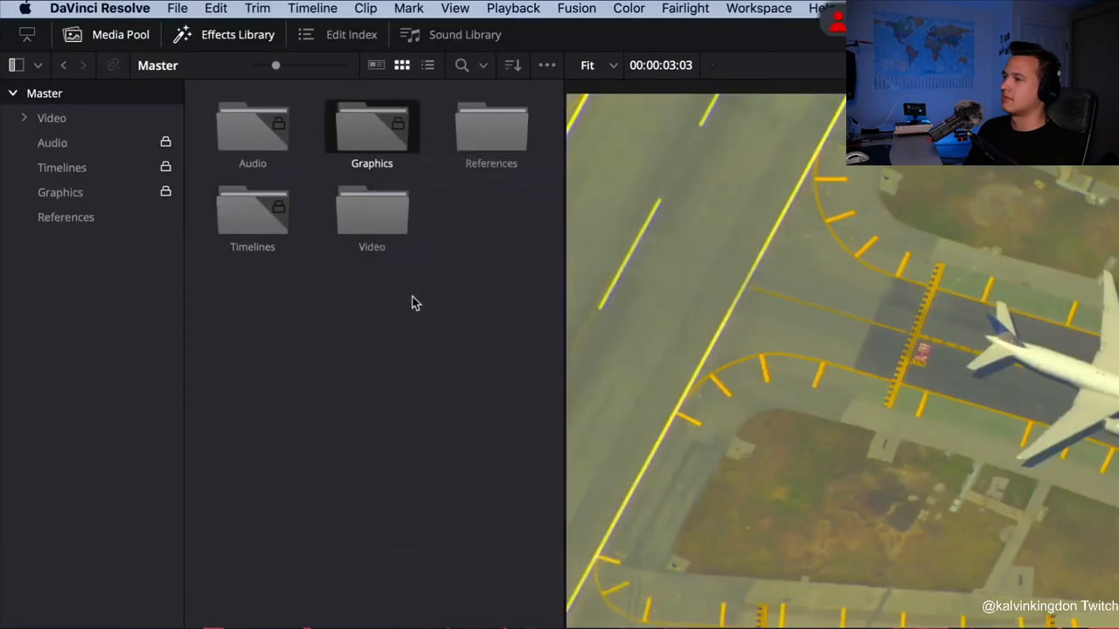
pyautogui.rightClick(491, 137)
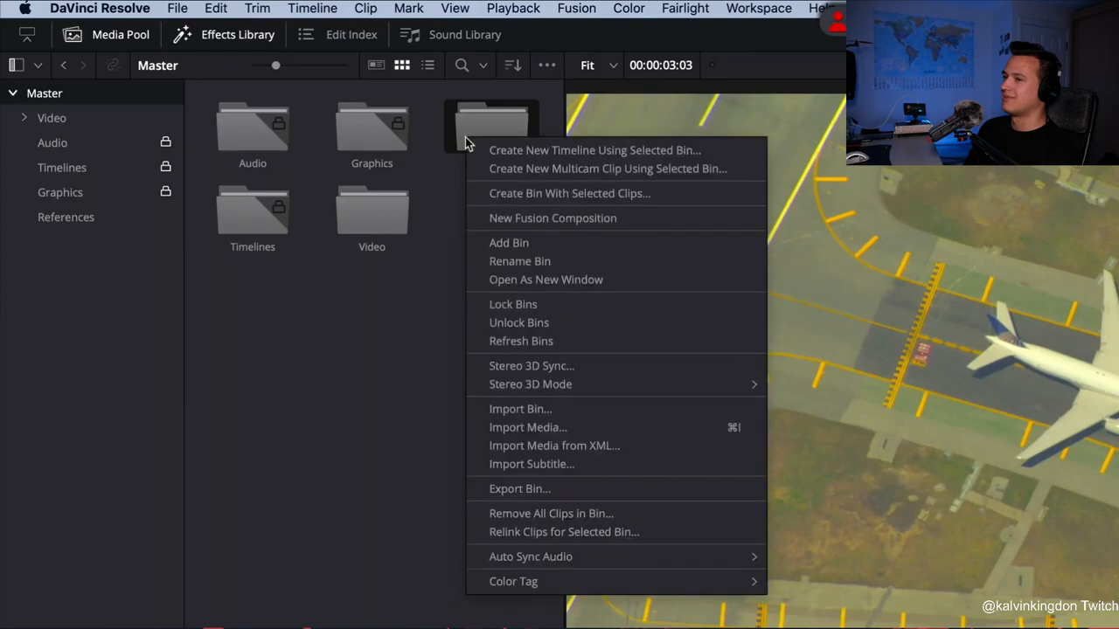
pyautogui.moveTo(525, 311)
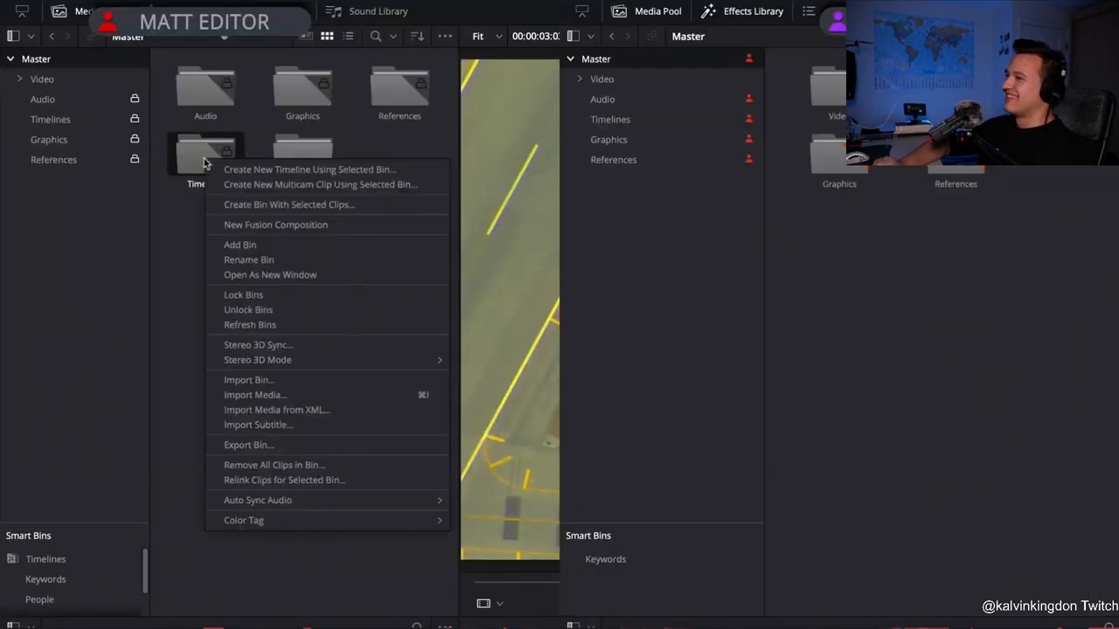
pyautogui.click(269, 289)
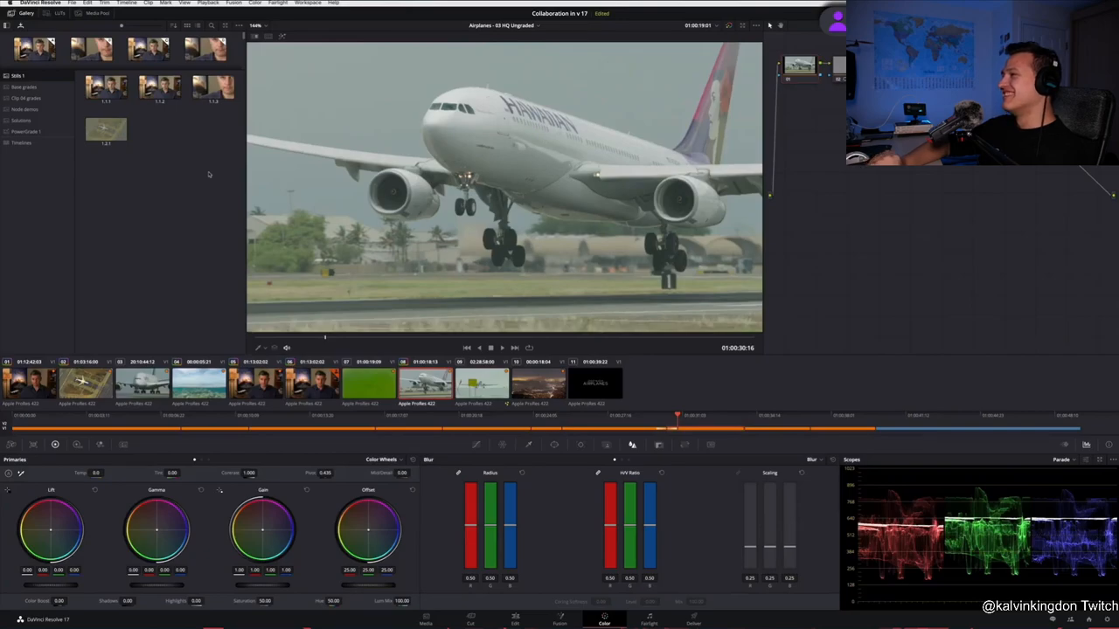
pyautogui.click(650, 623)
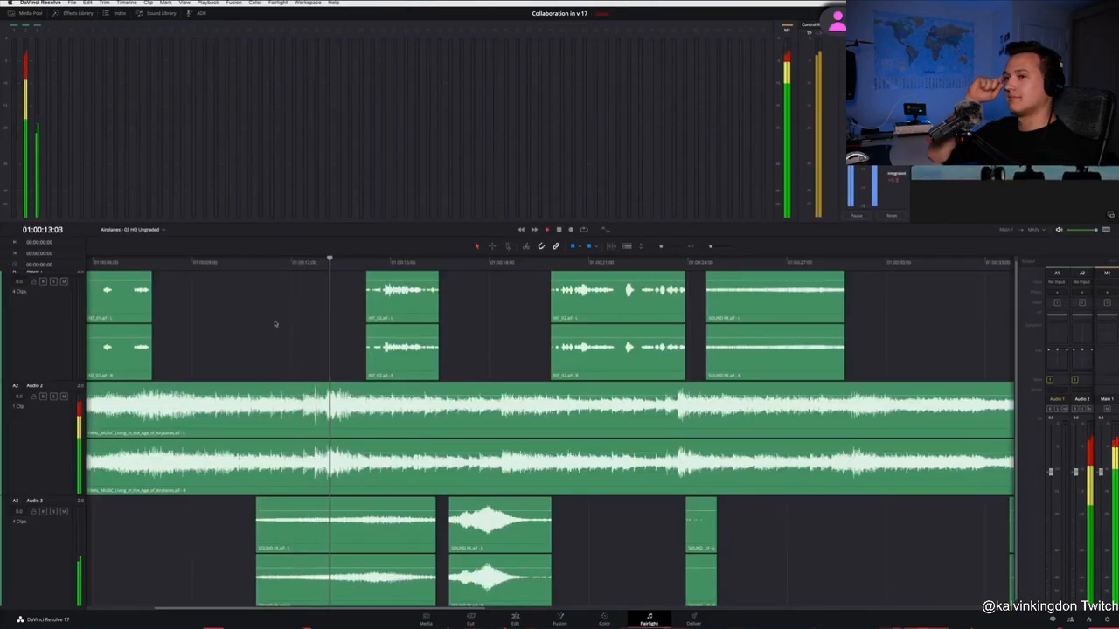